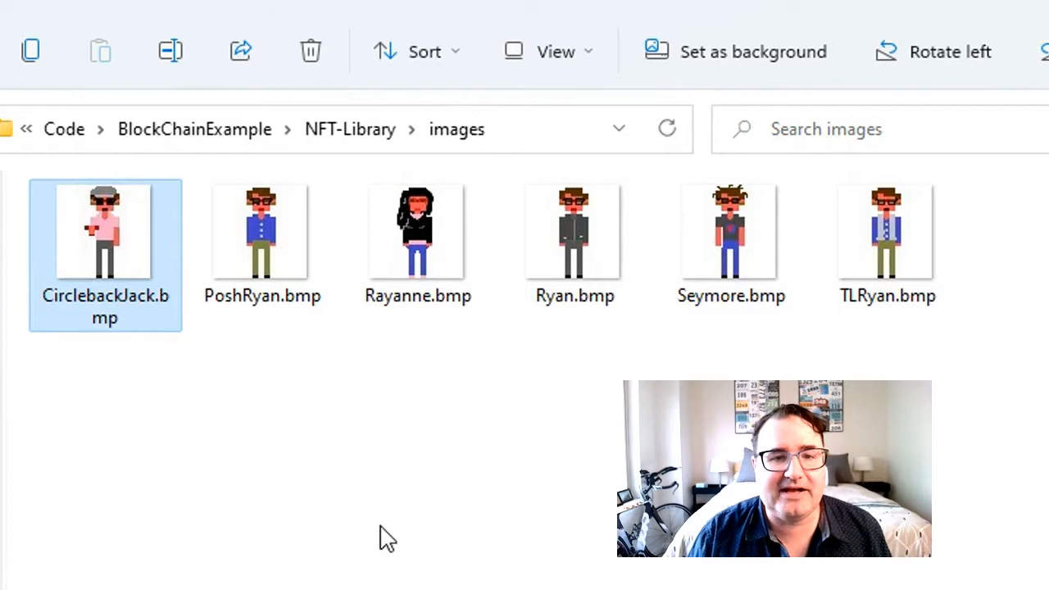
Step: Add a new NFT.cs class to the BlockChainVideoDemo project, referring to Block.cs as a model
click(573, 234)
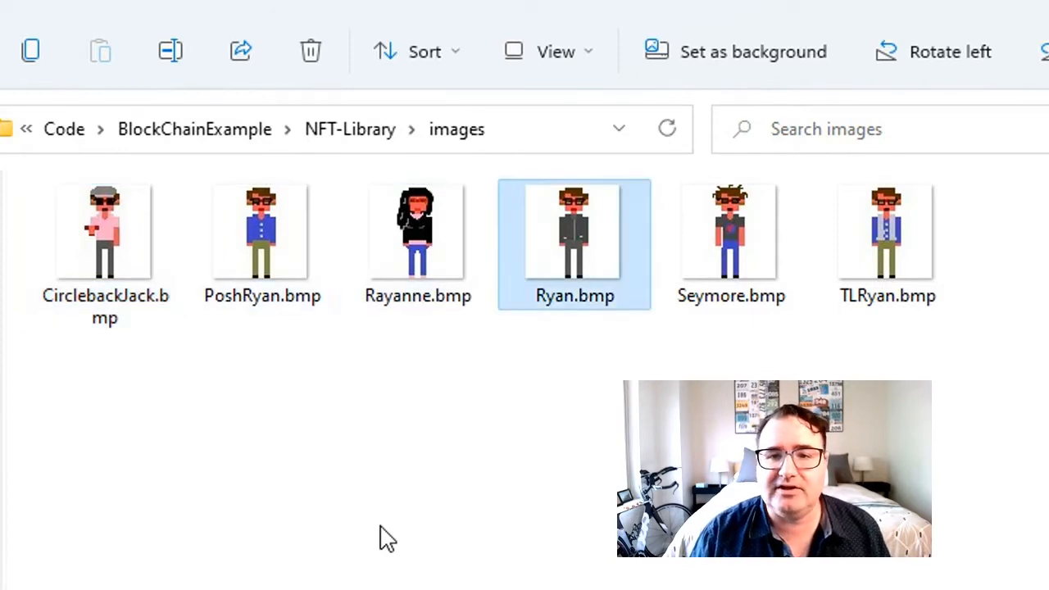
click(886, 238)
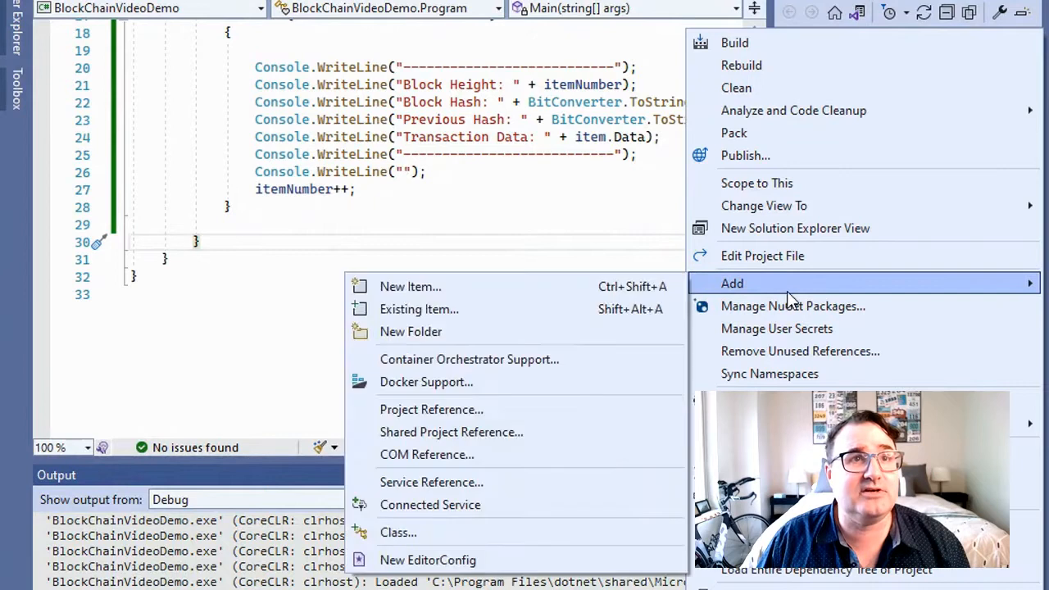
click(410, 286)
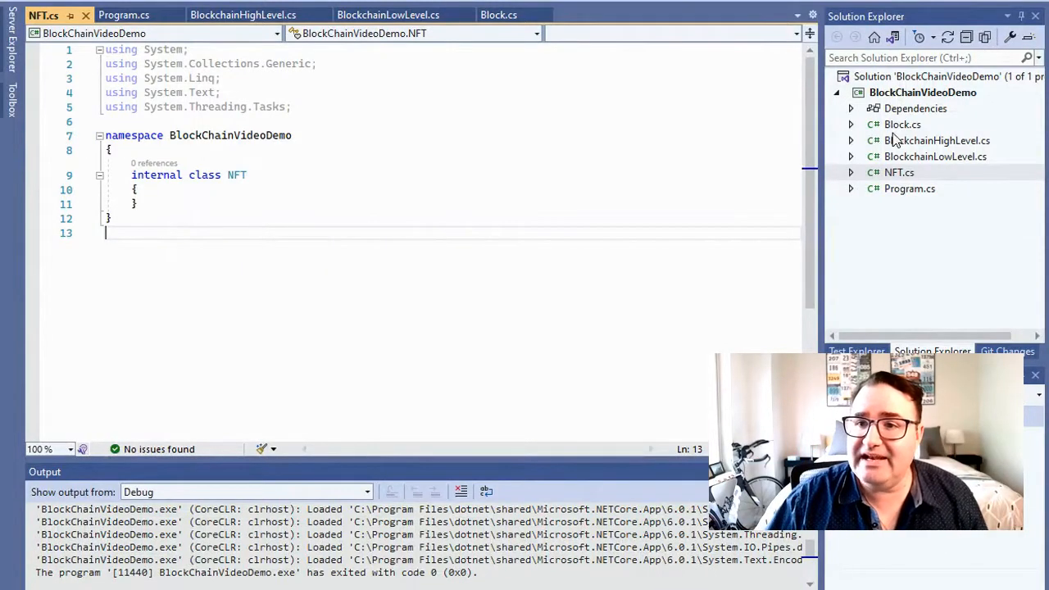
click(902, 124)
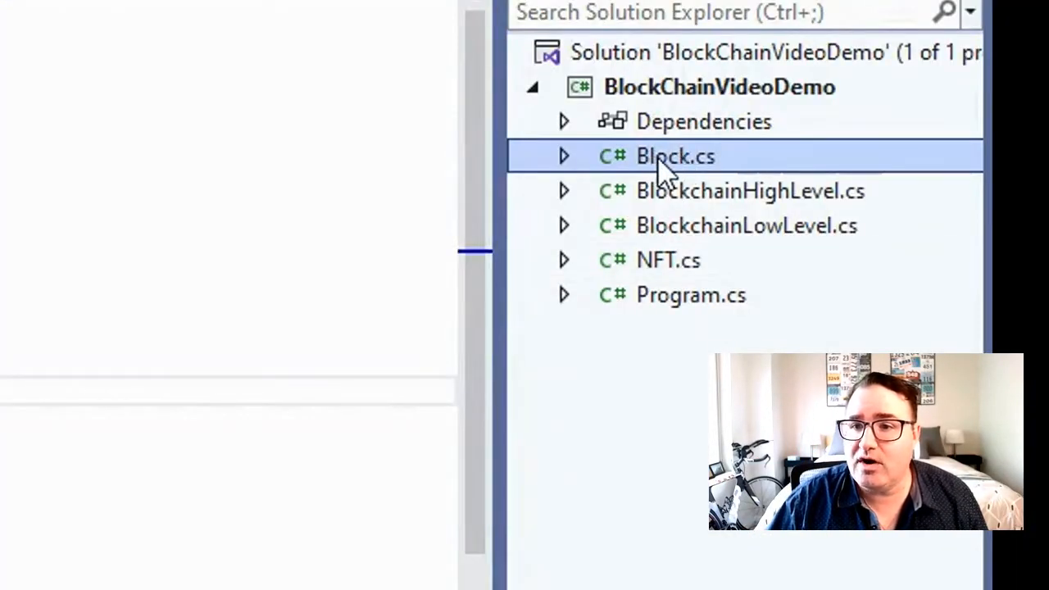
double_click(674, 155)
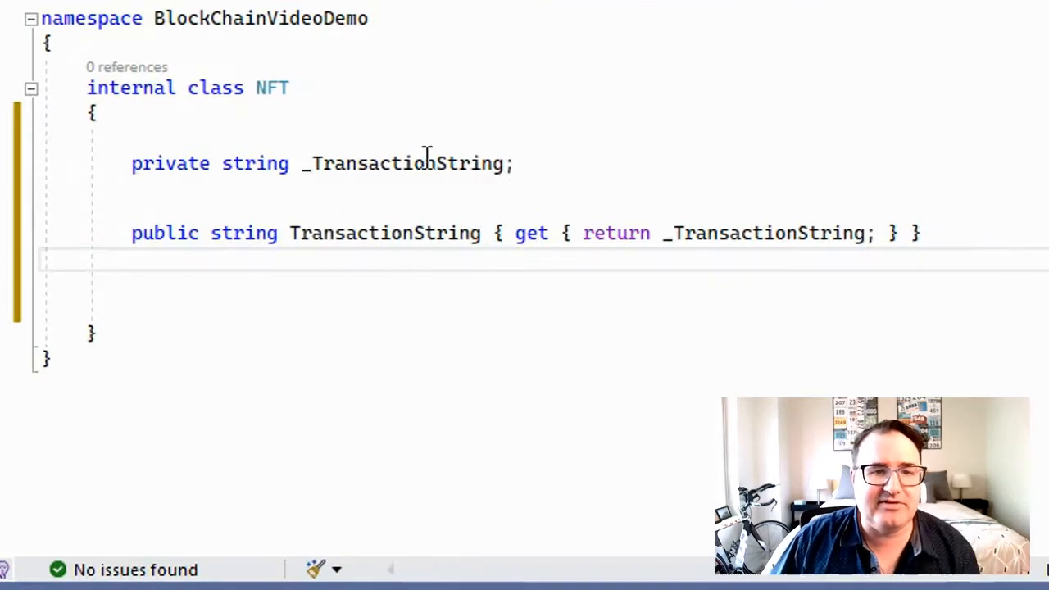
Step: Write the _TransactionString field, its getter and the NFT(From, Action, To, NFTImage) constructor concatenating them
double_click(381, 163)
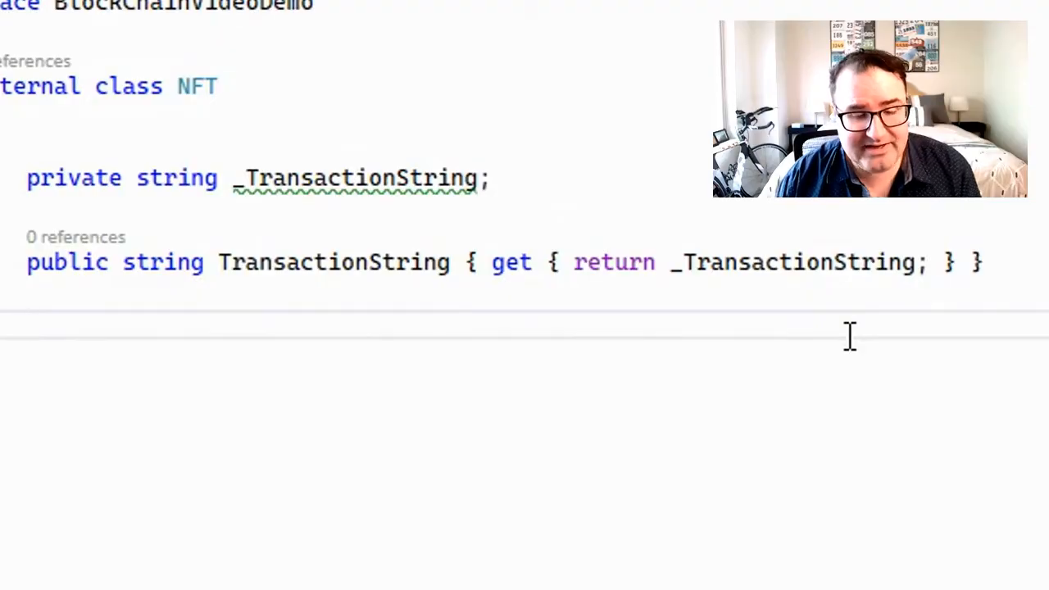
scroll(down, 3)
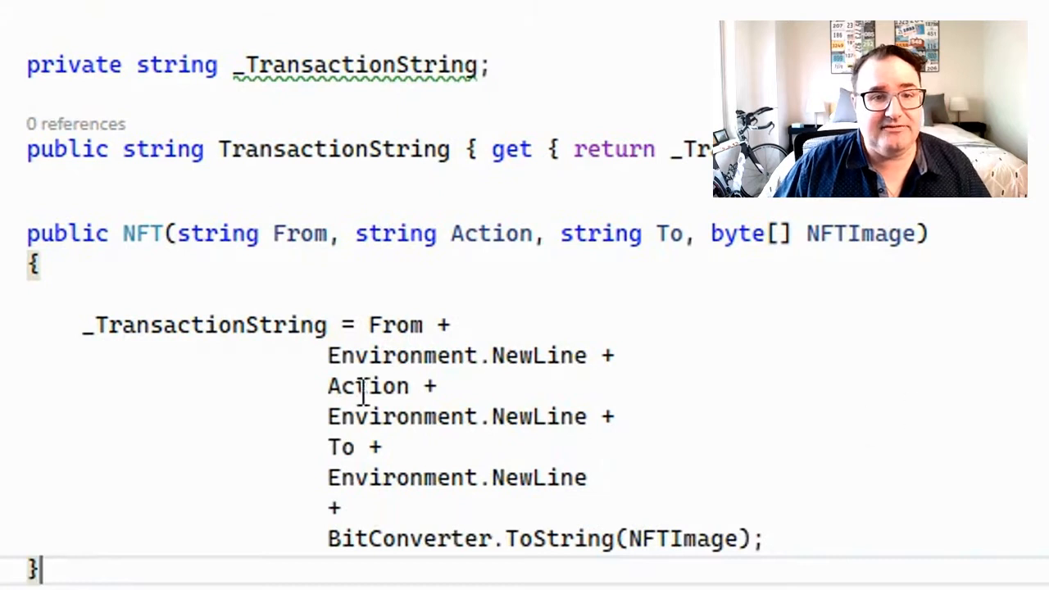
mouse_move(299, 233)
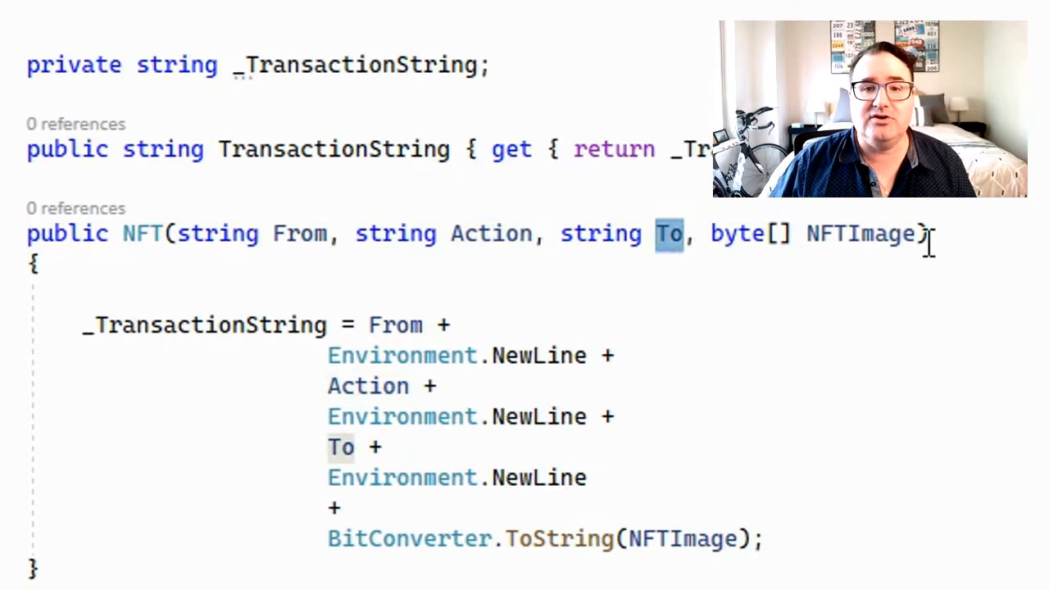
mouse_move(670, 233)
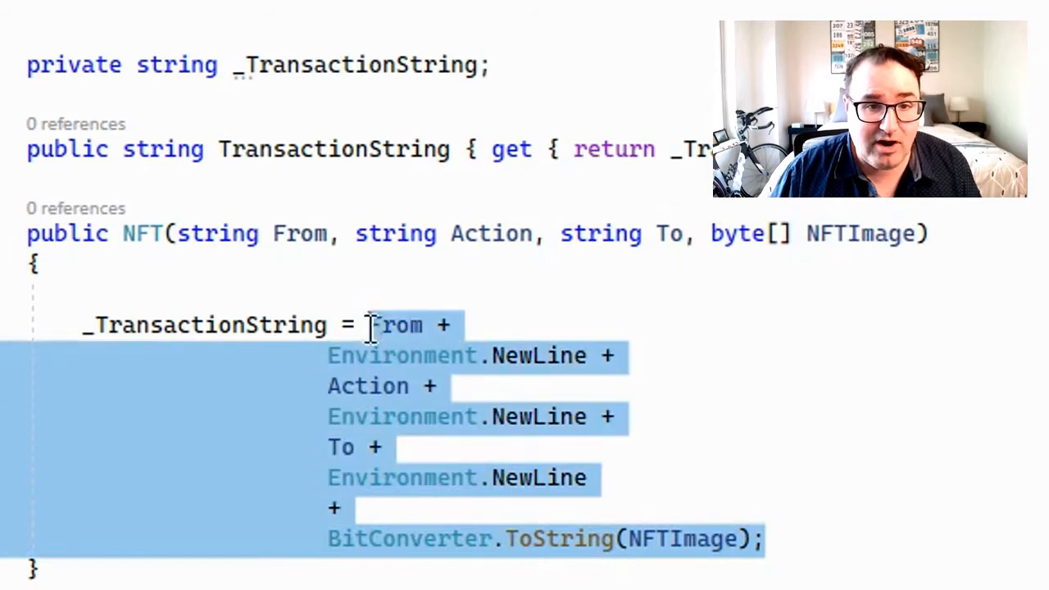
click(205, 343)
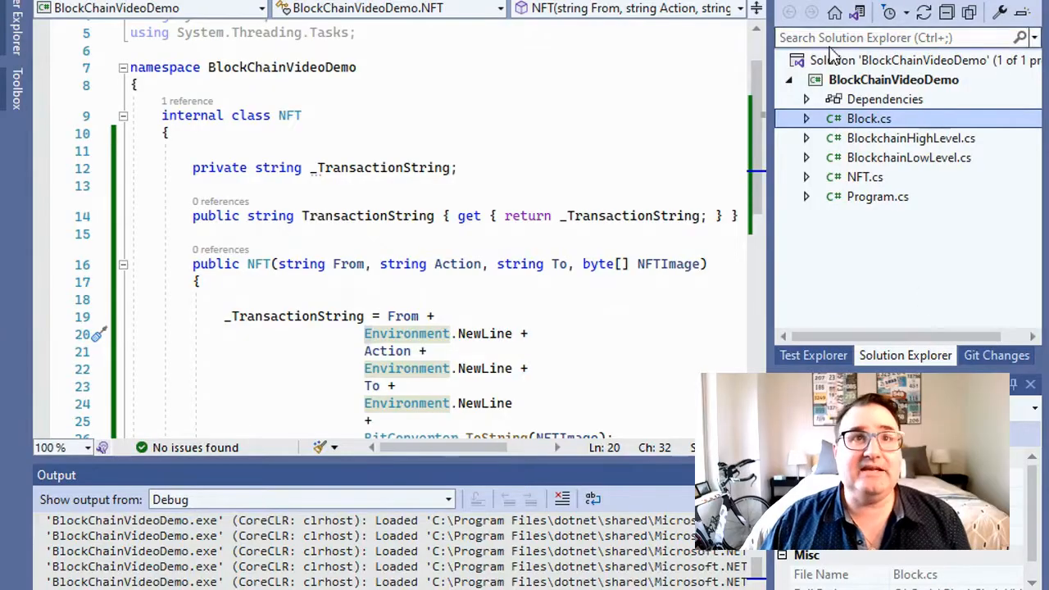
Step: Create NFTHighLevel.cs with a static MintNFT(From, Action, To, Filename) method returning a string
right_click(893, 80)
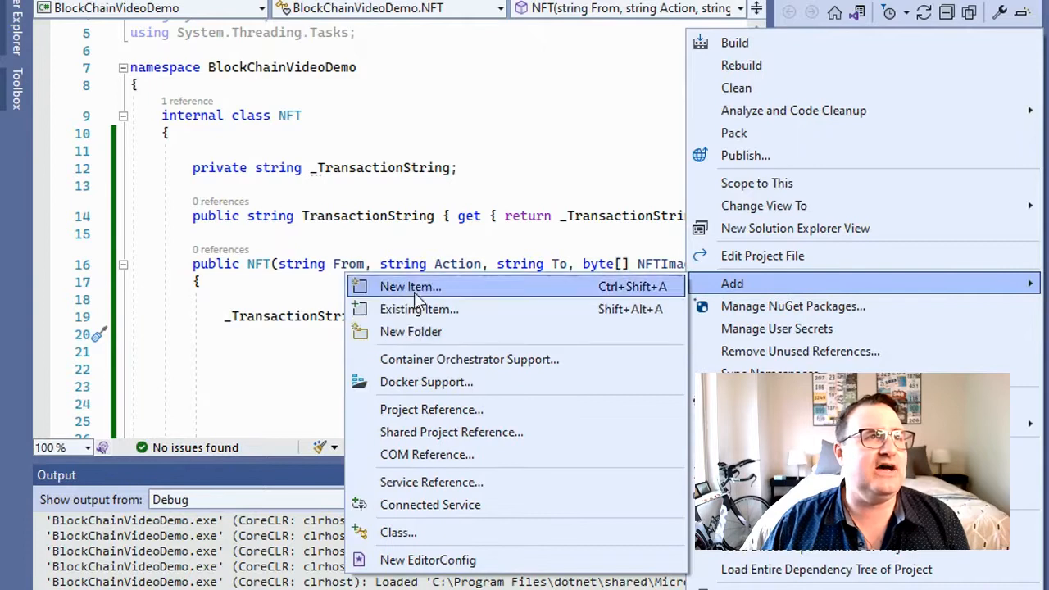
click(410, 286)
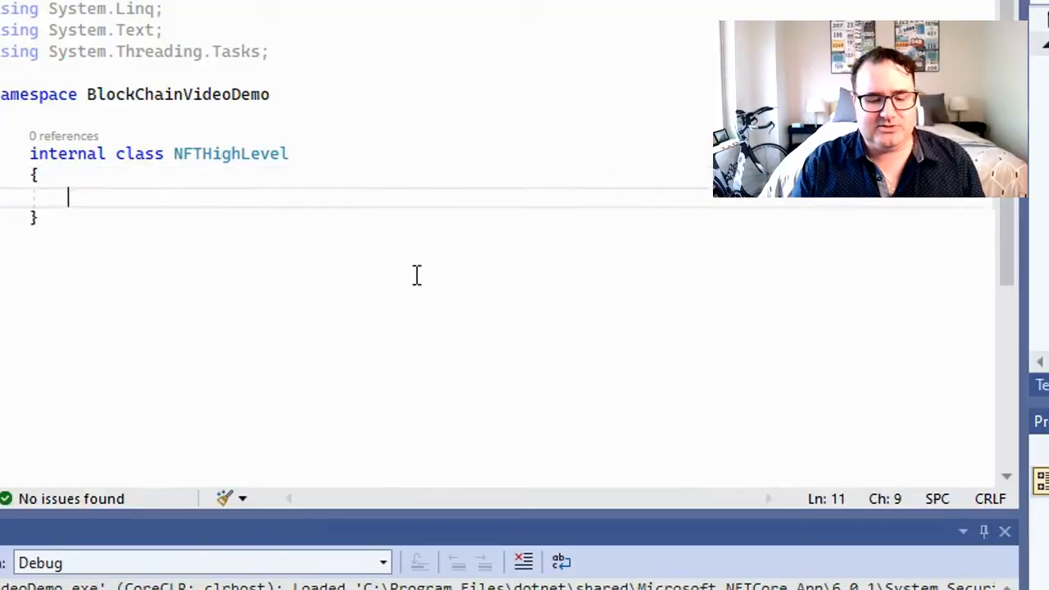
text(public static string MintNFT(string From, string Action, string To, string Filename))
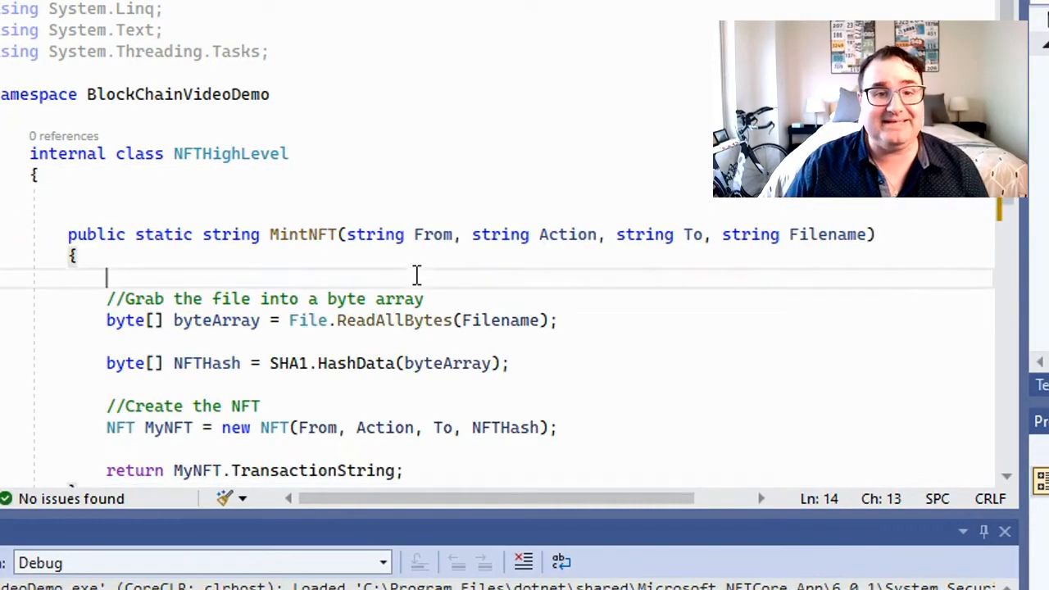
click(429, 234)
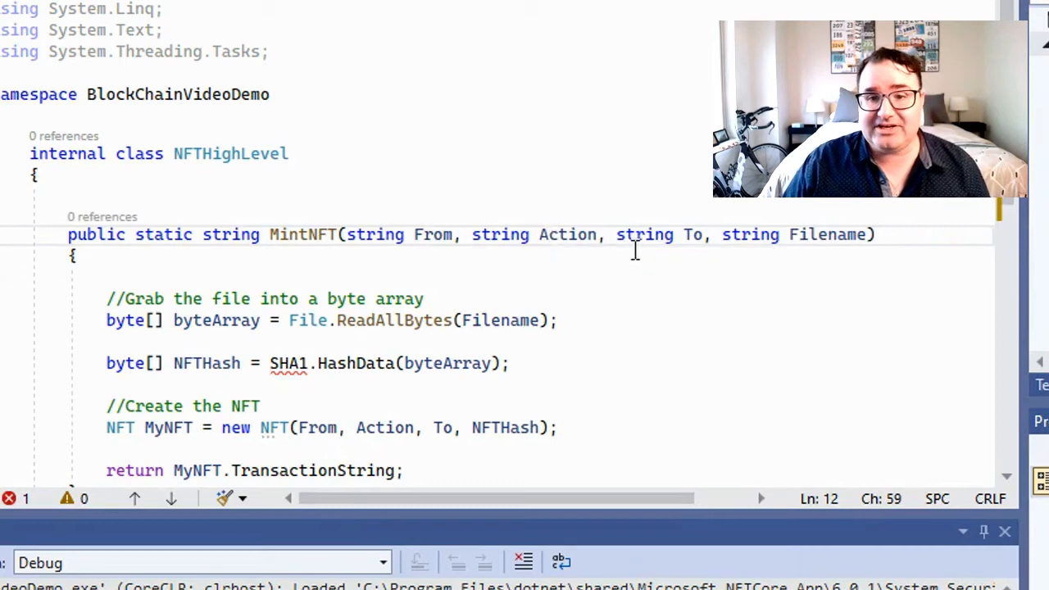
mouse_move(828, 235)
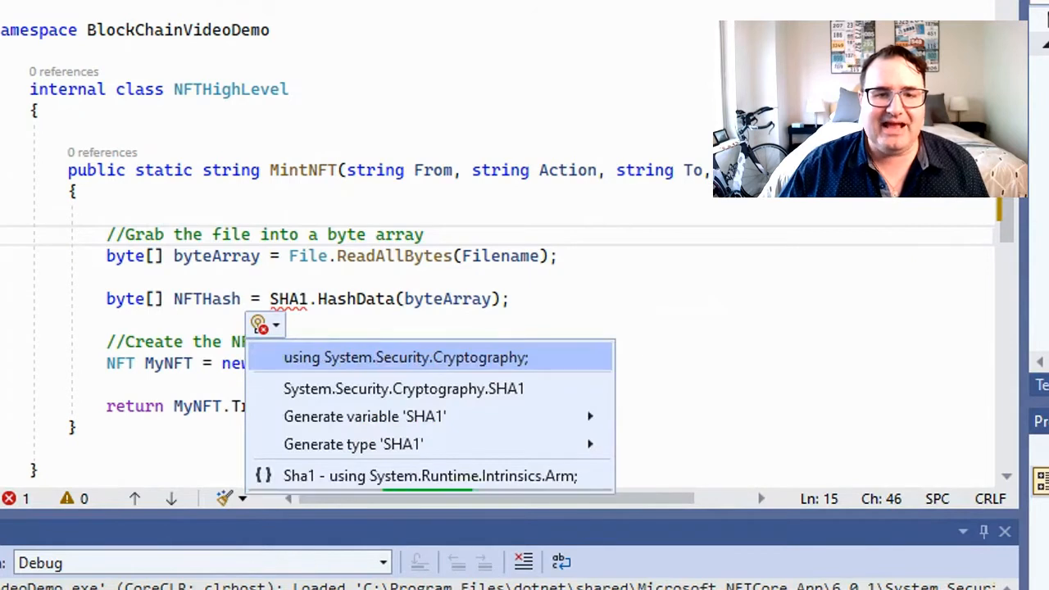
Step: Resolve SHA1 by importing System.Security.Cryptography via the quick fix
click(406, 356)
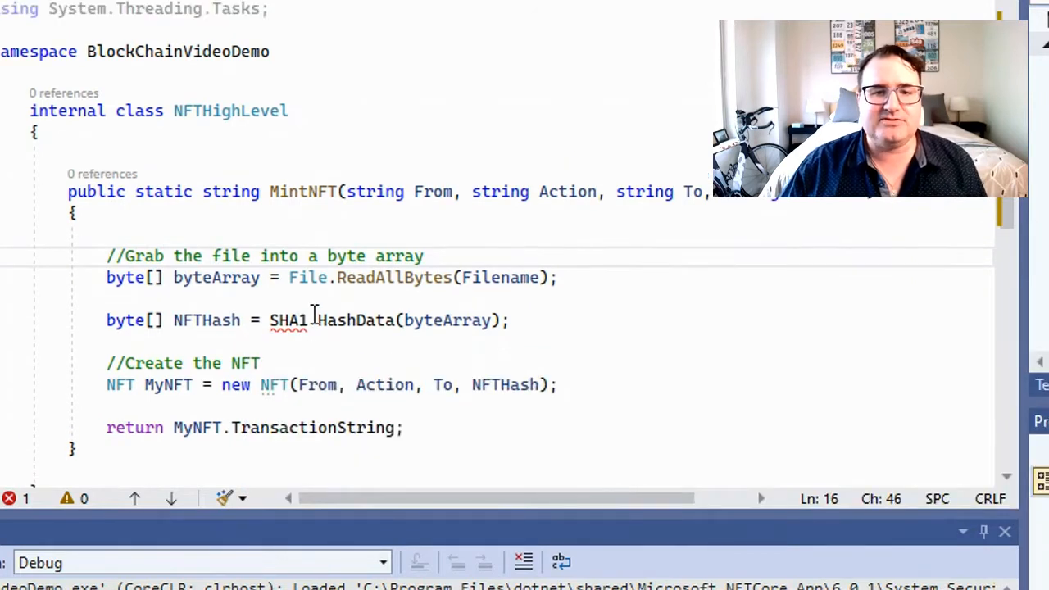
scroll(up, 3)
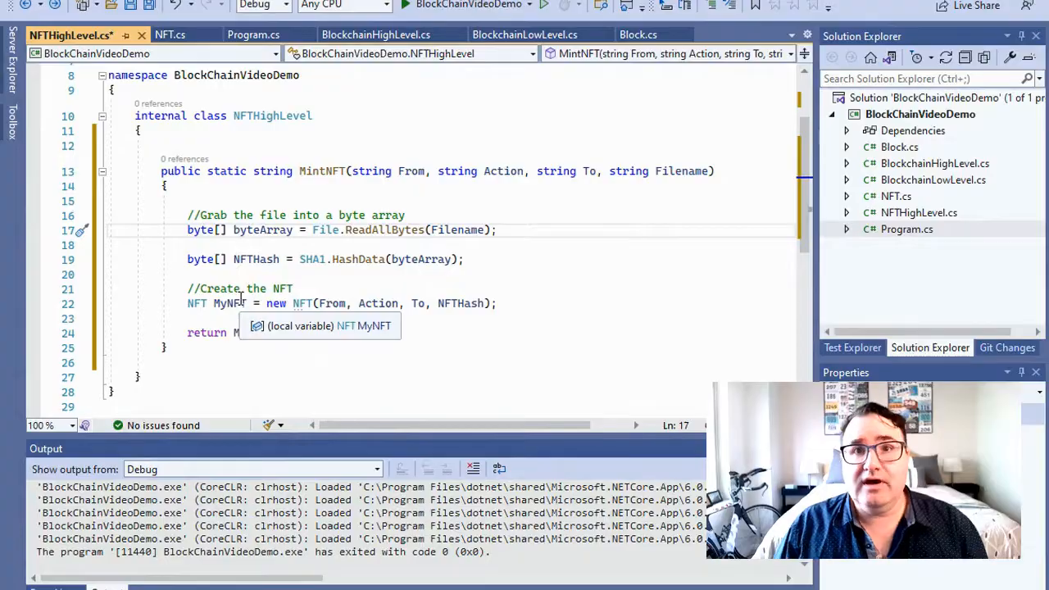
Step: Delete the two sample BE.AddBlock lines from Main in Program.cs and show the solution folder on disk
click(906, 229)
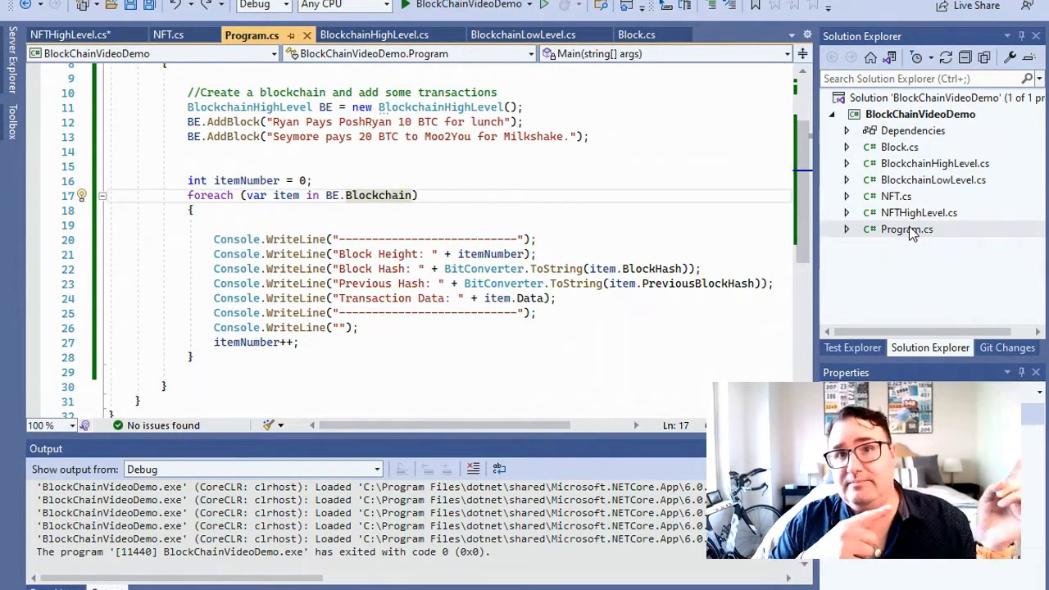
scroll(up, 3)
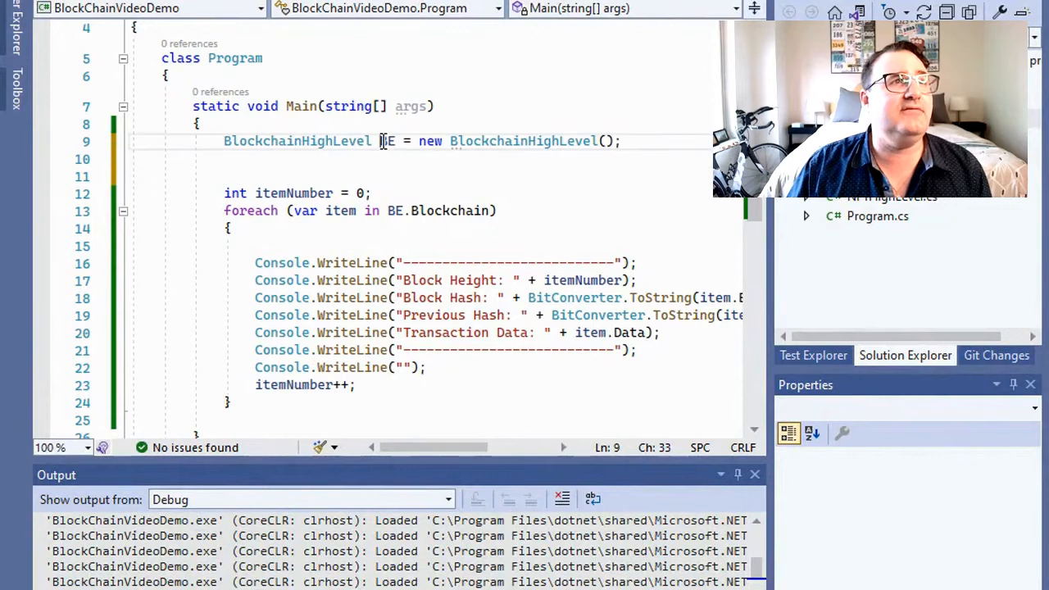
click(395, 211)
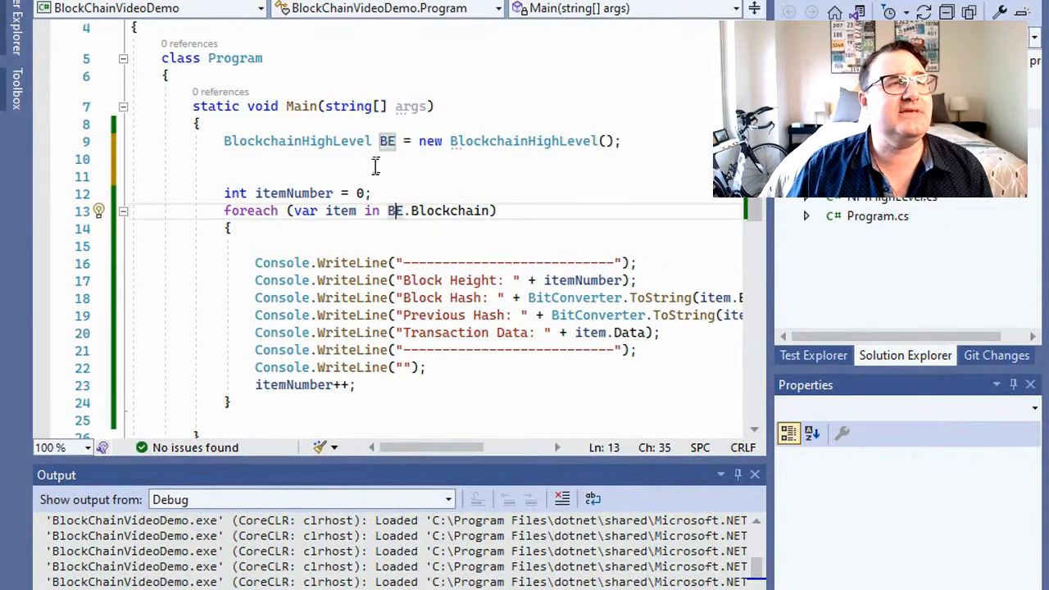
click(164, 176)
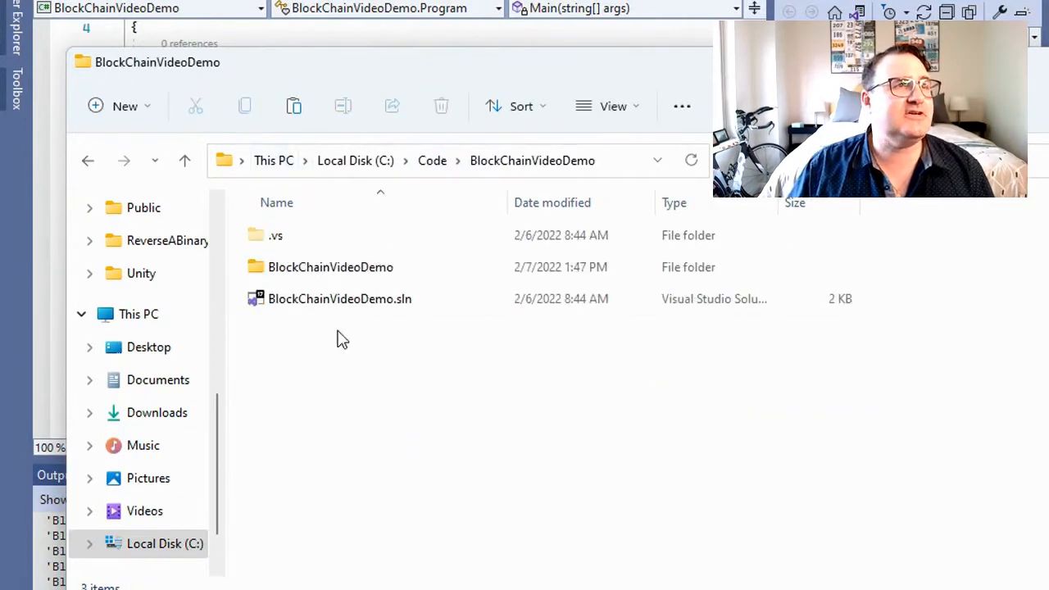
Step: Expand the copied images folder of character bitmaps inside the BlockChainVideoDemo project
double_click(330, 266)
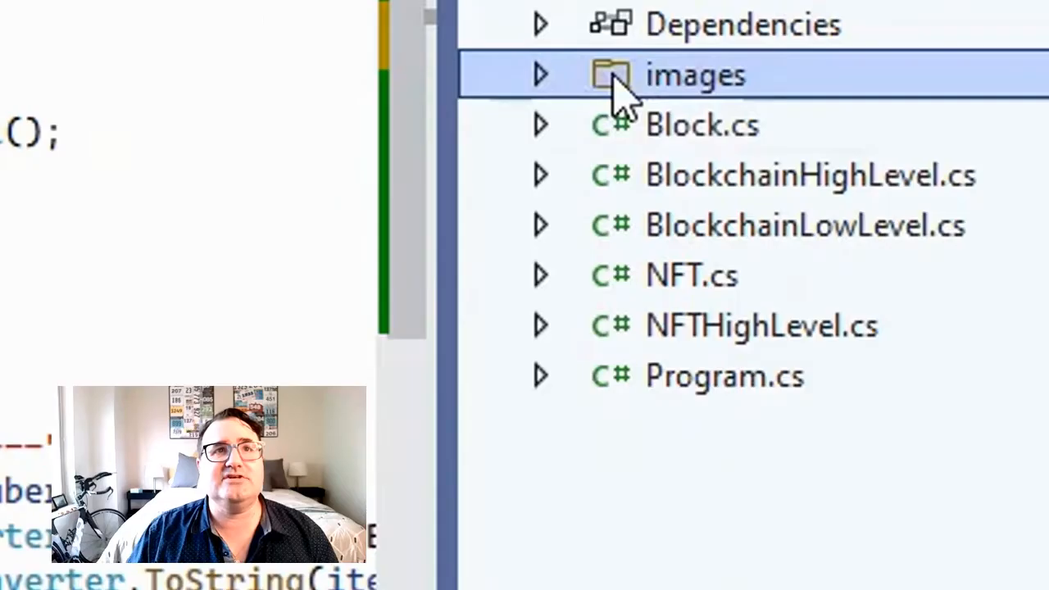
click(540, 74)
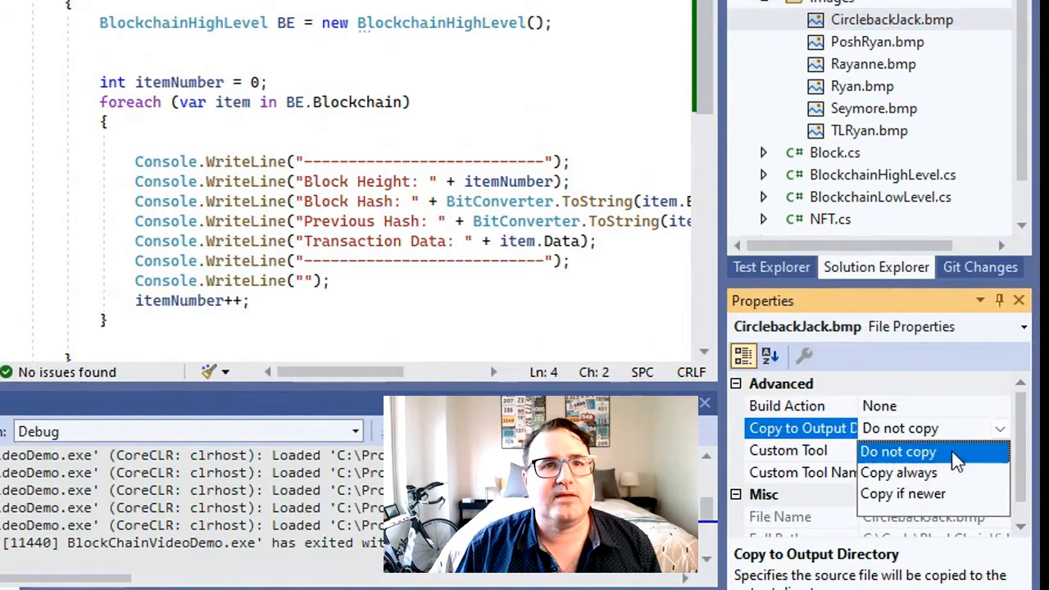
Step: Set Copy to Output Directory to Copy always for CirclebackJack, PoshRyan, Rayanne, Ryan, Seymore and TLRyan bitmaps
click(898, 472)
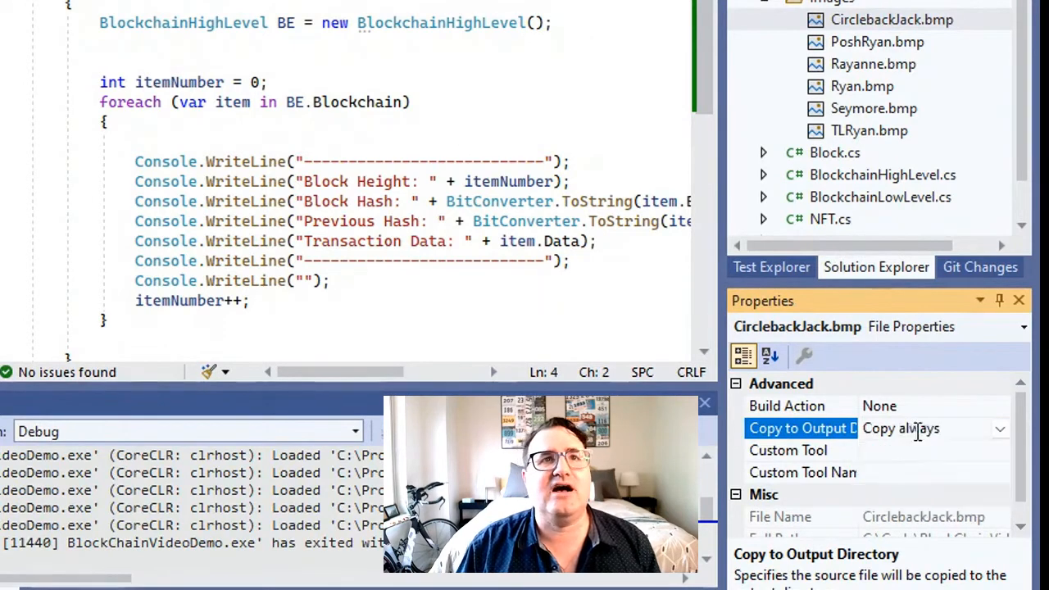
click(905, 157)
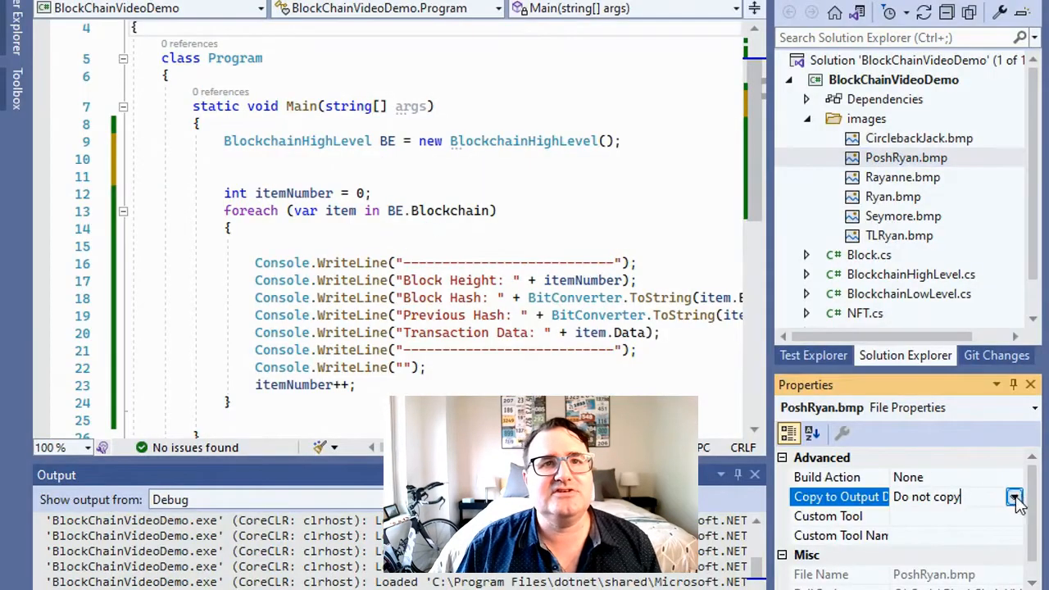
click(1014, 496)
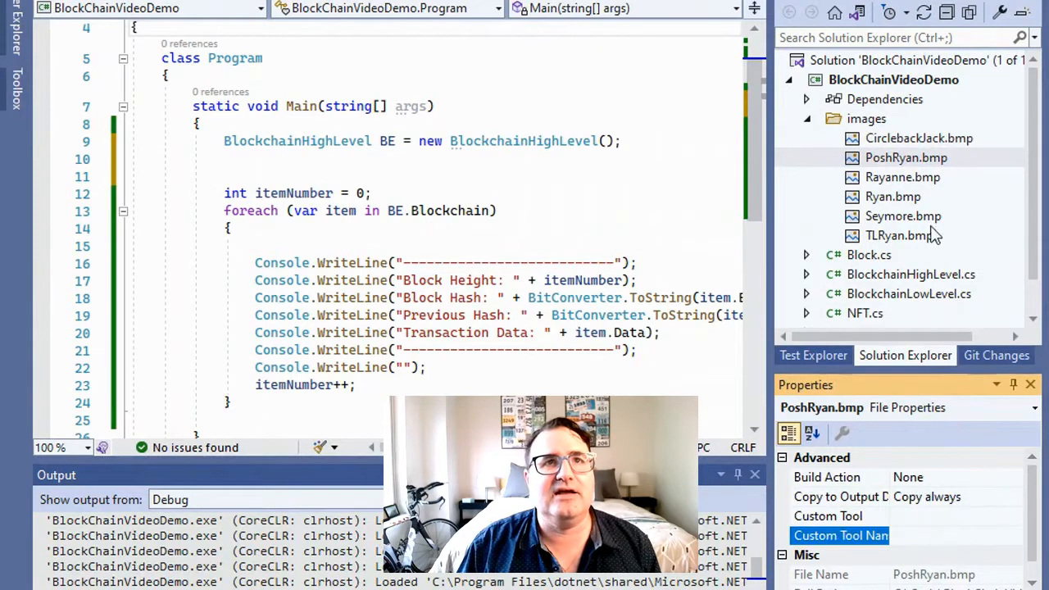
click(902, 177)
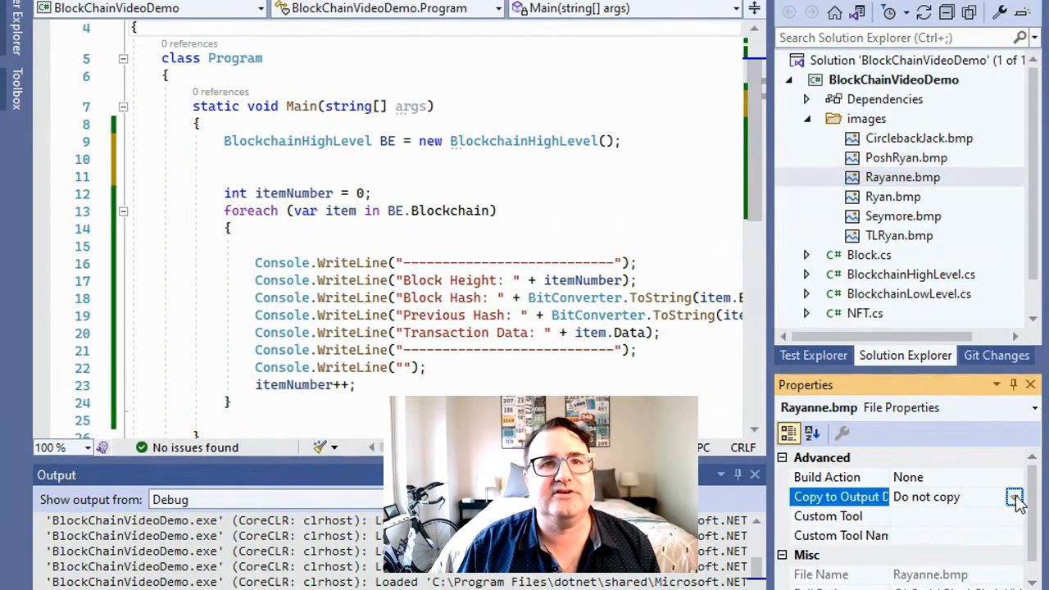
click(892, 196)
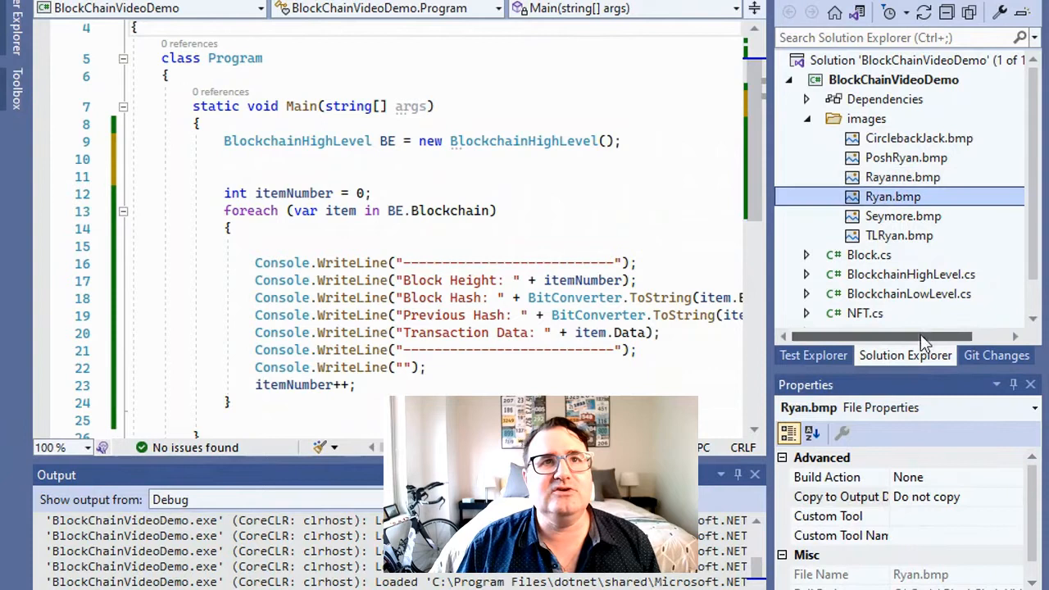
click(1013, 496)
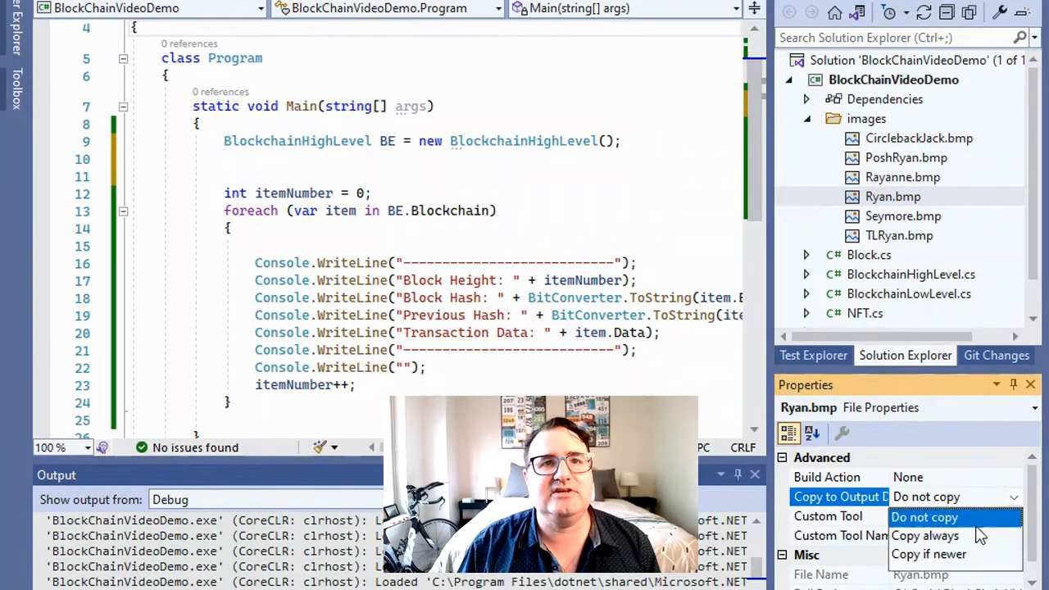
click(902, 215)
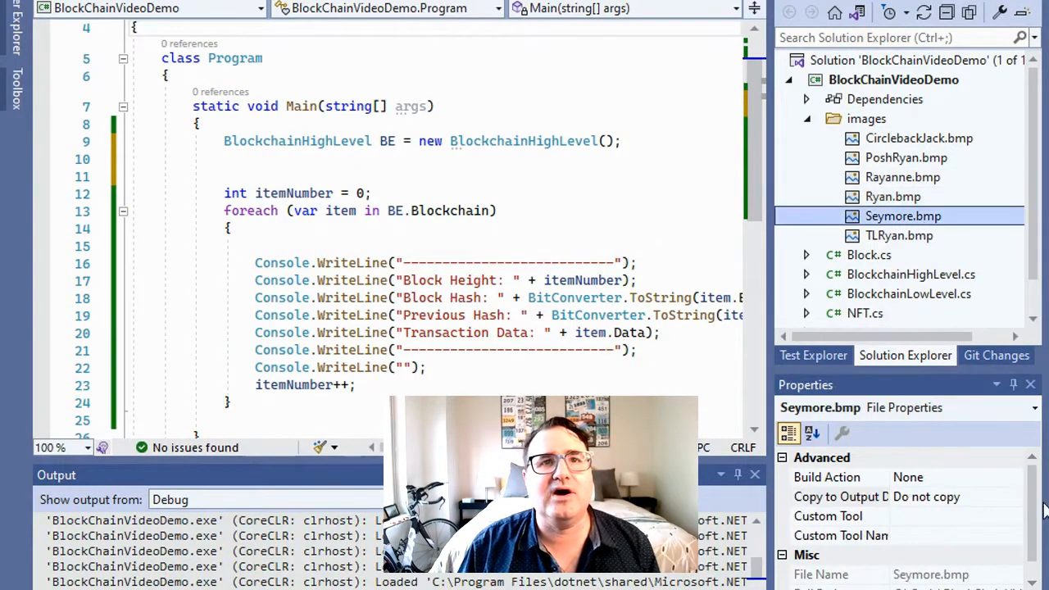
click(1014, 496)
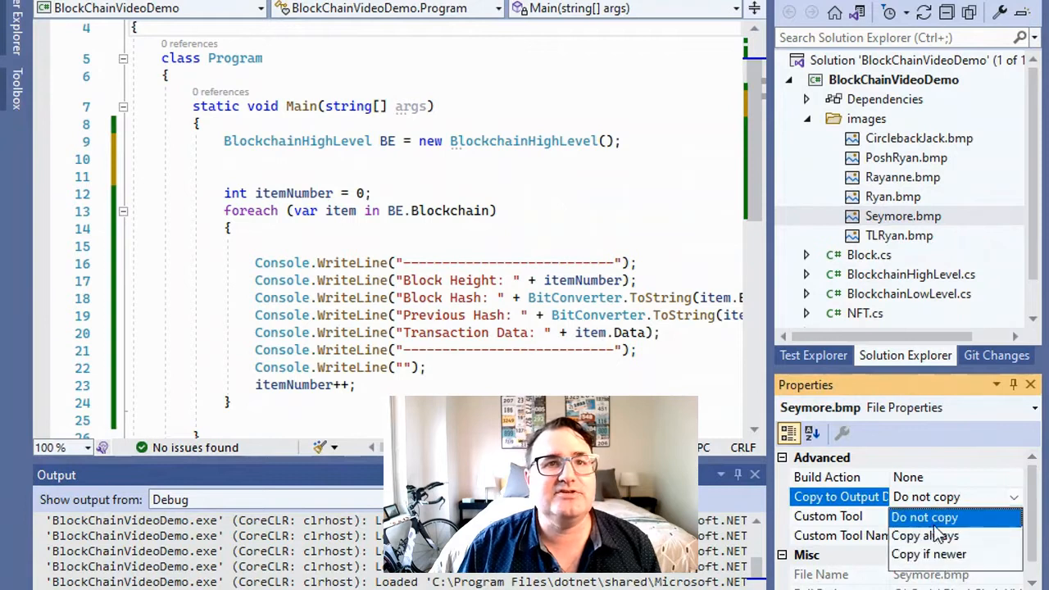
click(898, 235)
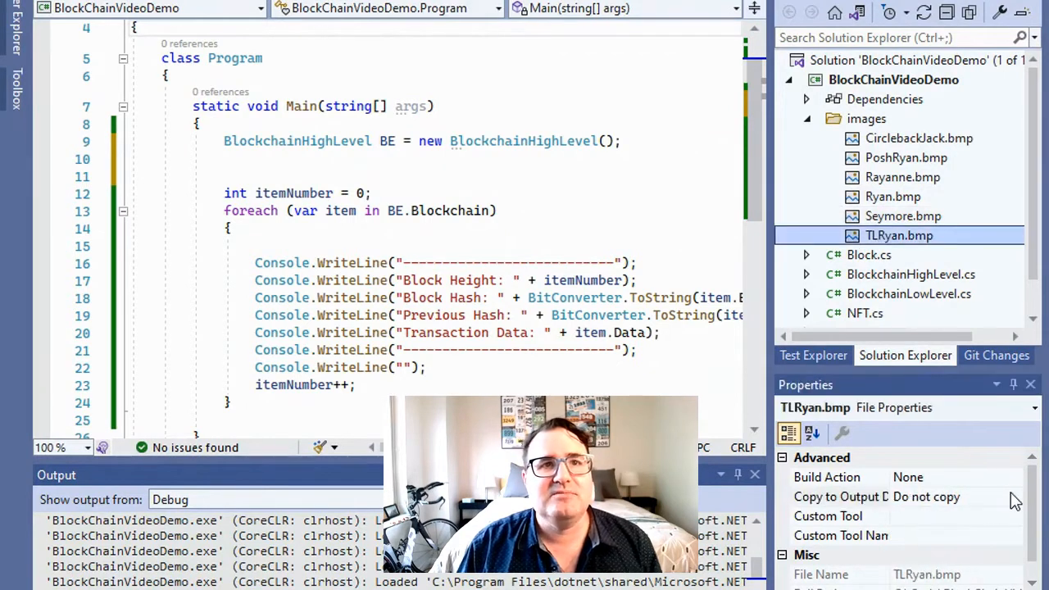
click(1013, 497)
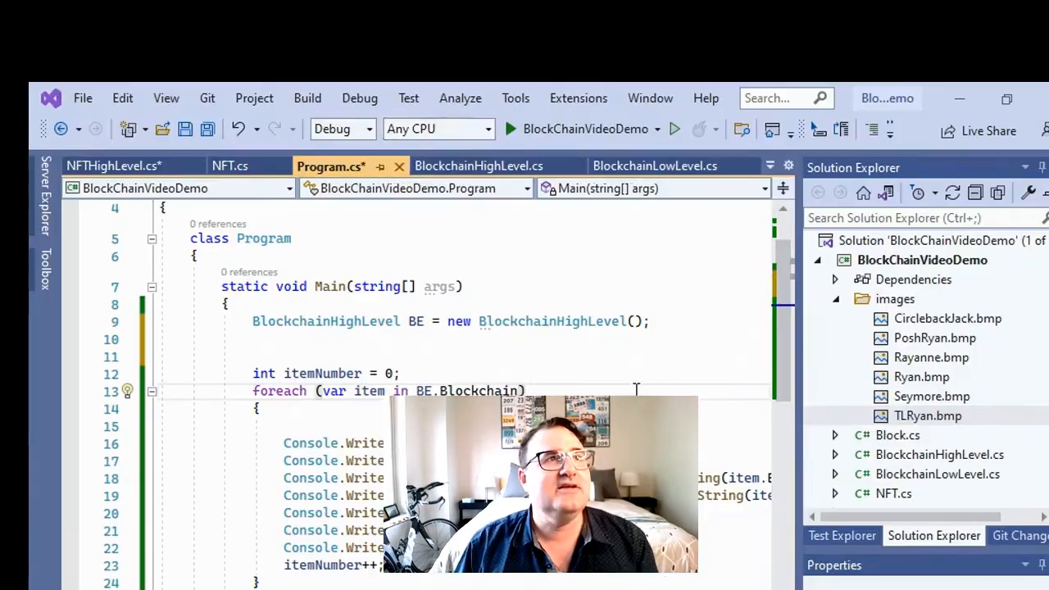
Step: Run Rebuild Solution on the whole BlockChainVideoDemo solution
click(307, 97)
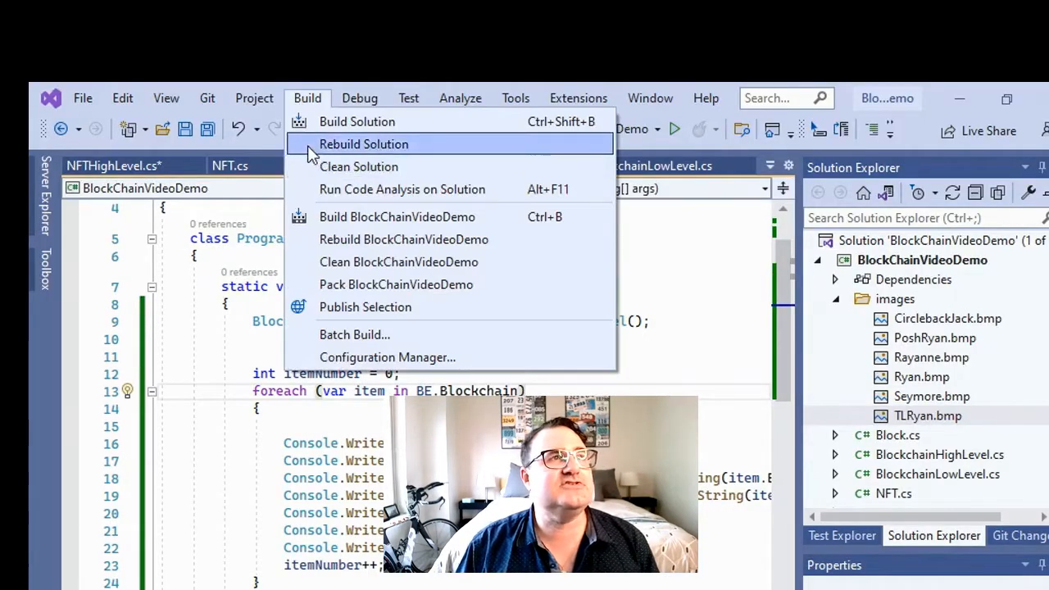
click(363, 144)
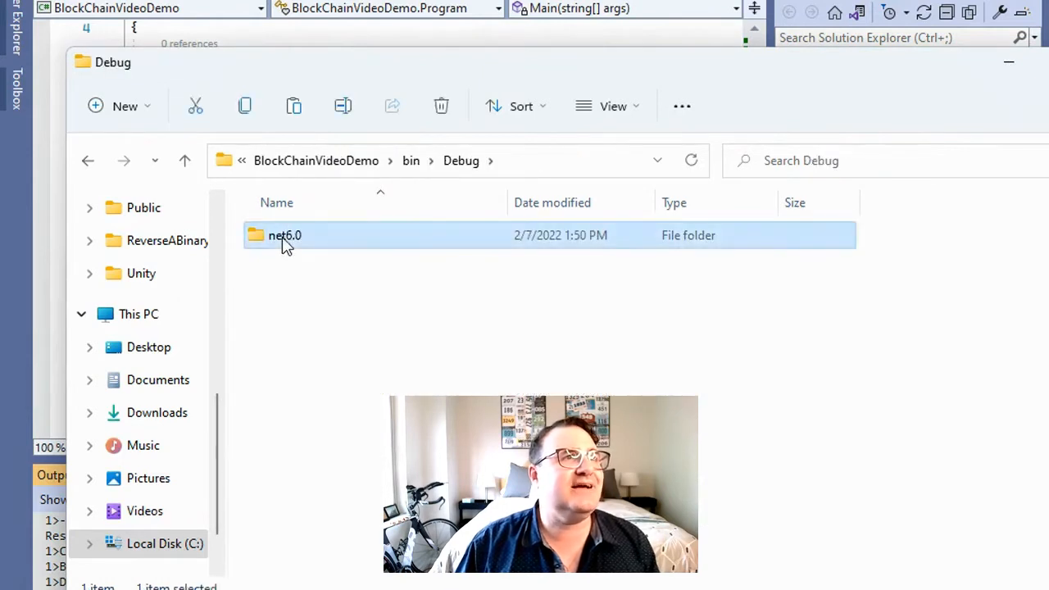
Step: Browse into the net6.0 folder under bin\Debug to see the build output
double_click(284, 235)
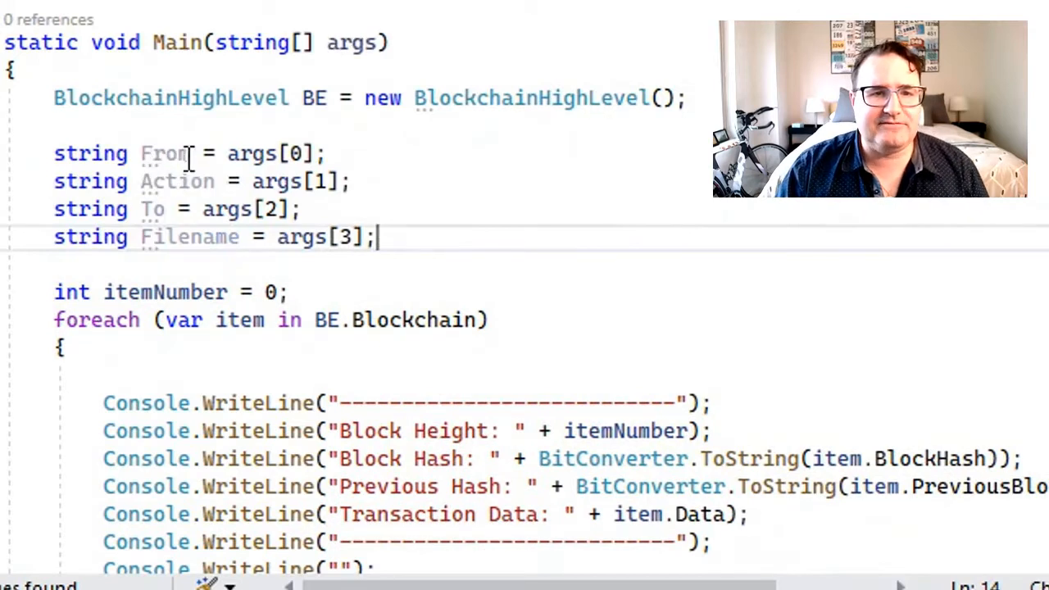
Step: Read From, Action, To, Filename and a Description from args in Main
click(143, 181)
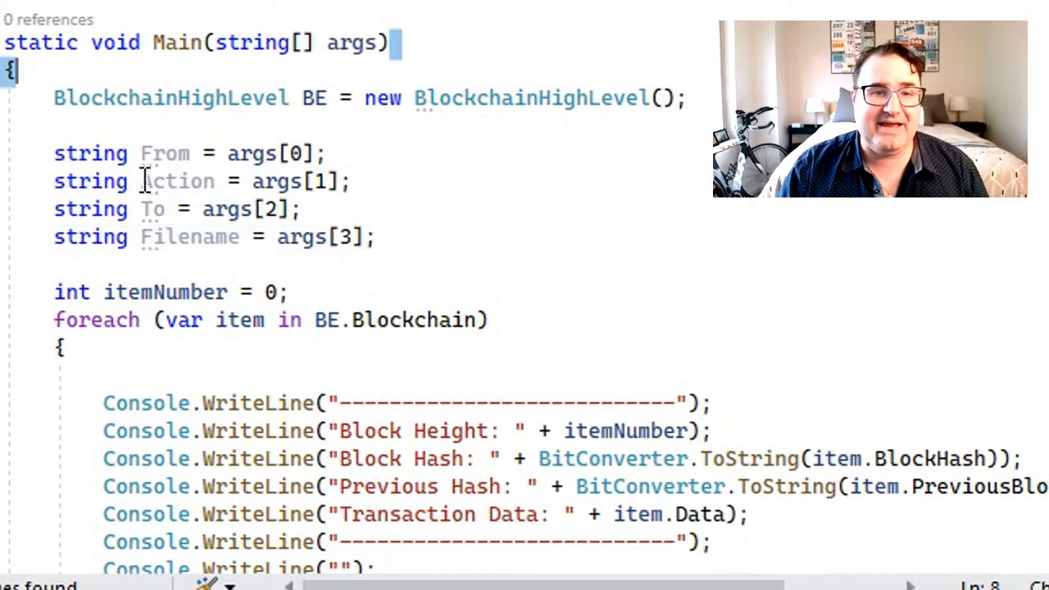
mouse_move(164, 153)
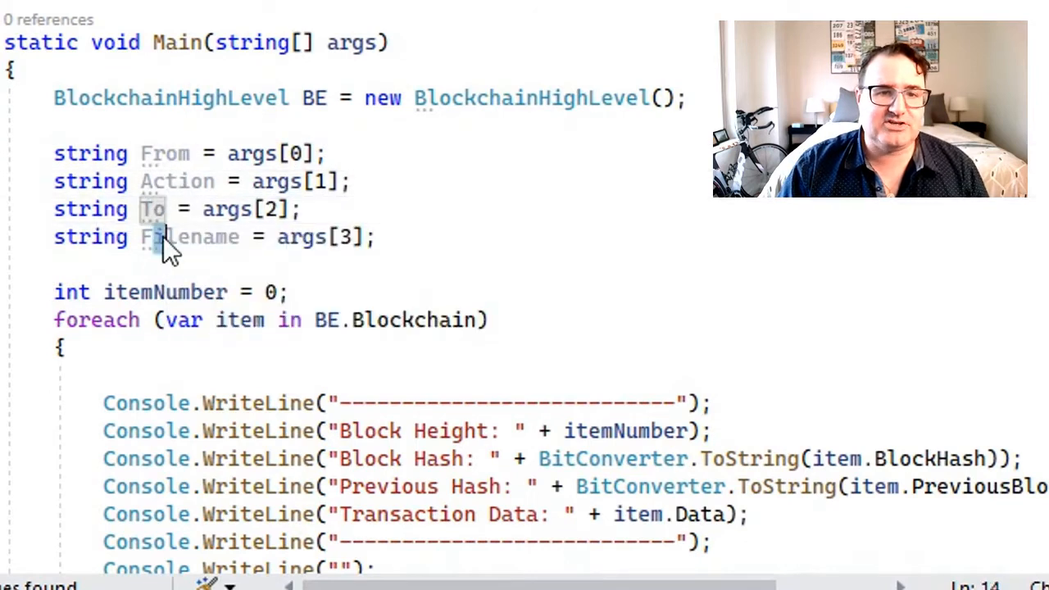
double_click(190, 237)
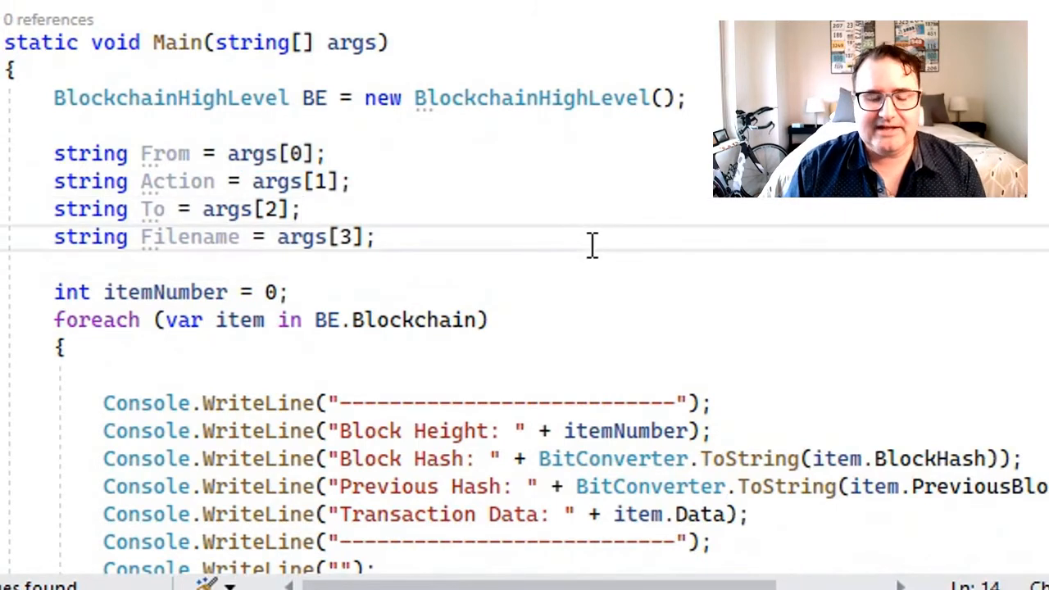
text(string Description = args[4];)
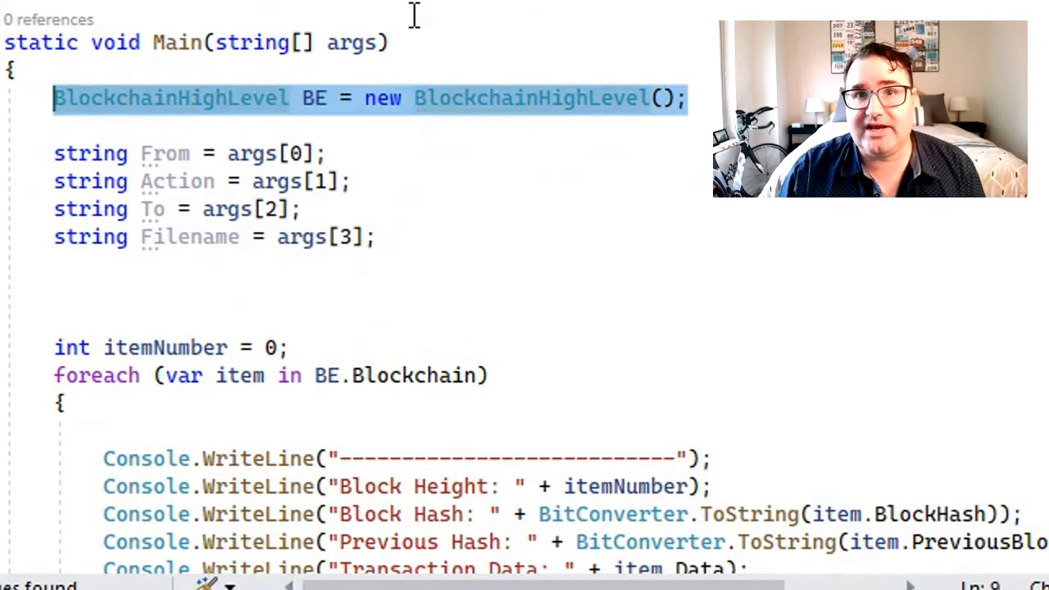
click(382, 293)
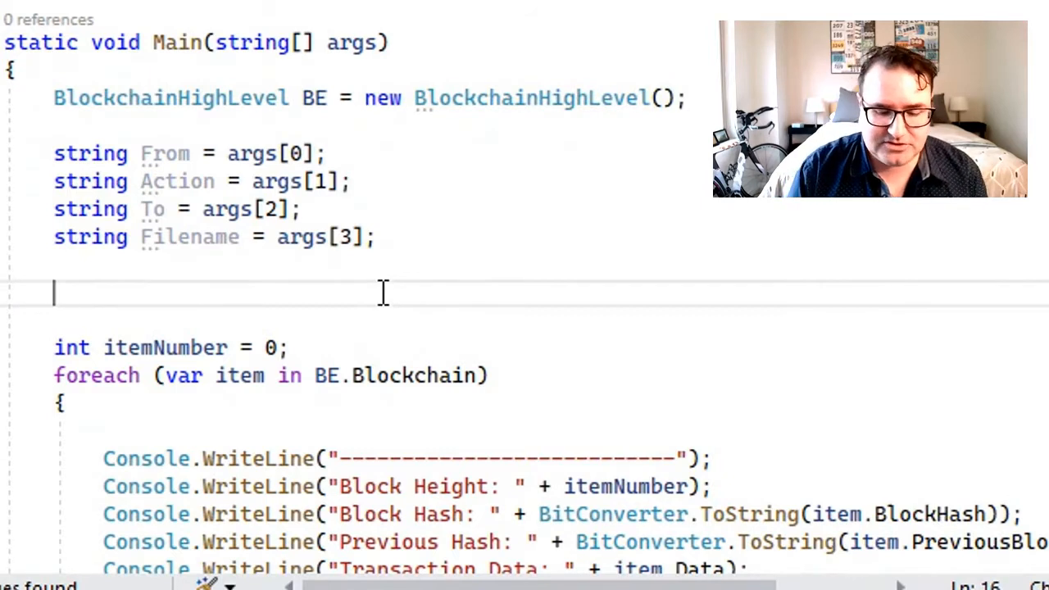
Step: Mint the NFT via NFTHighLevel.MintNFT, print it, and add it with BE.AddBlock(NFT)
text(string NFT = NFTHighLevel.MintNFT(From, Action, To, Filename);)
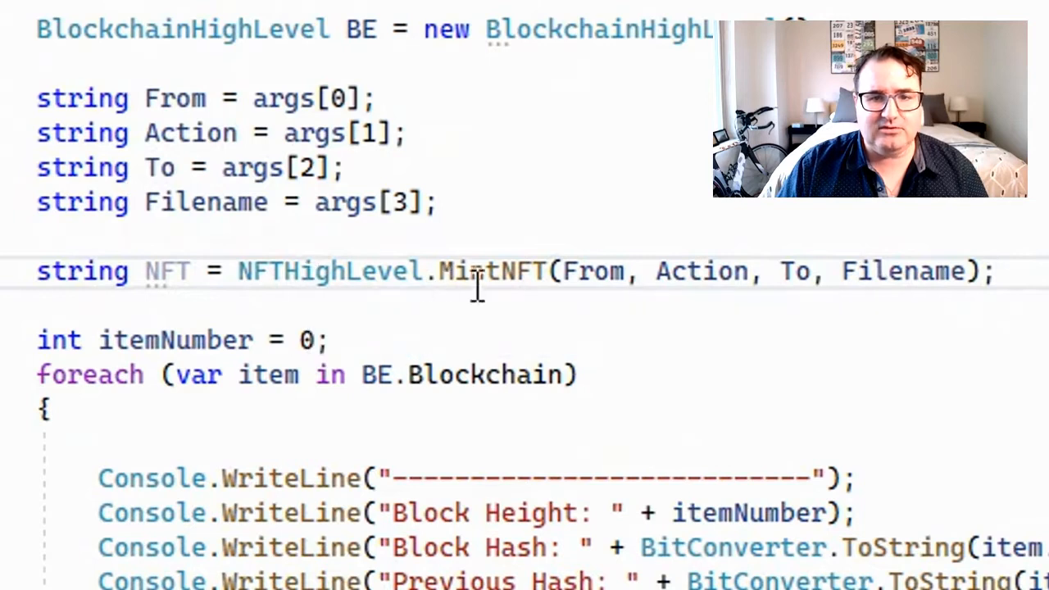
mouse_move(323, 254)
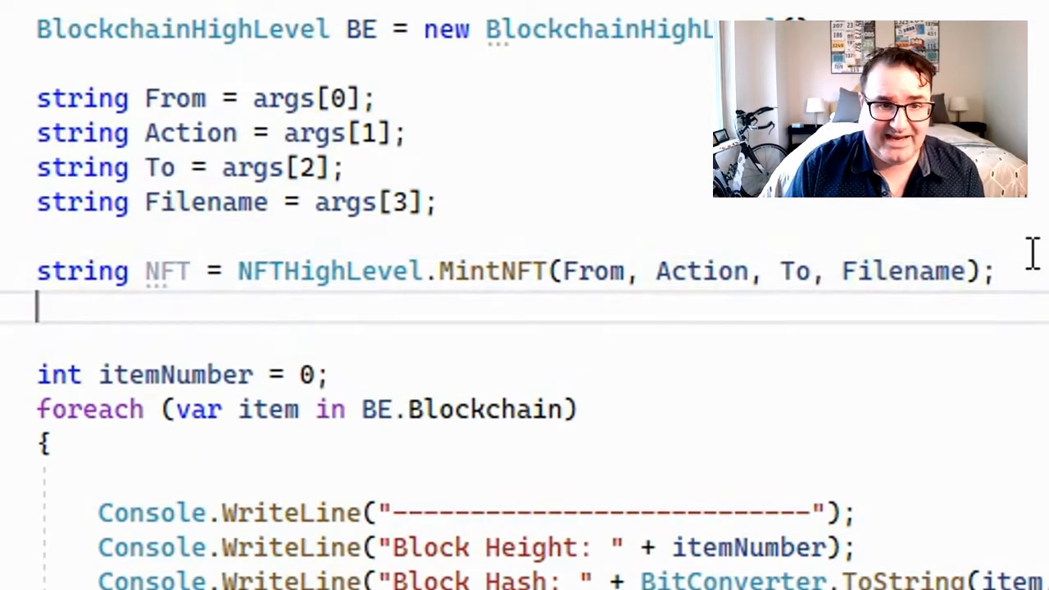
text(Console.WriteLine(NFT);)
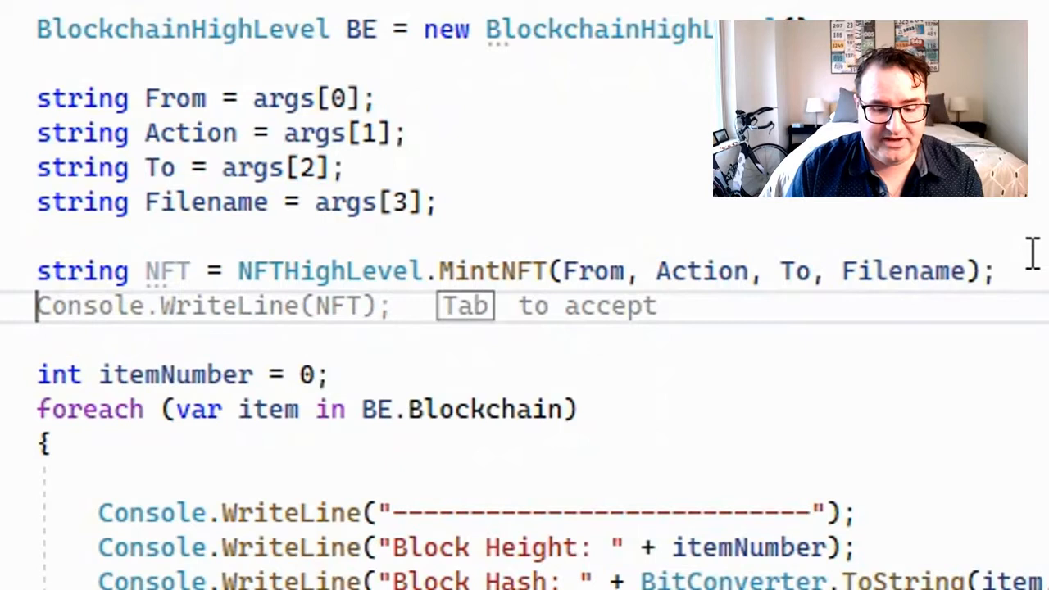
text(BE.AddBlock)
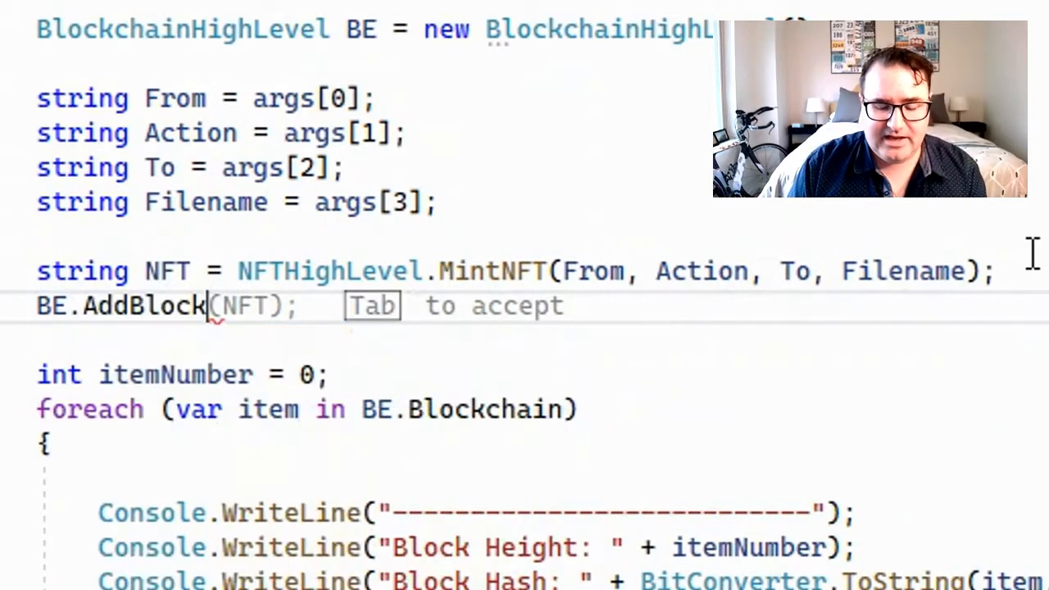
text(NFT);)
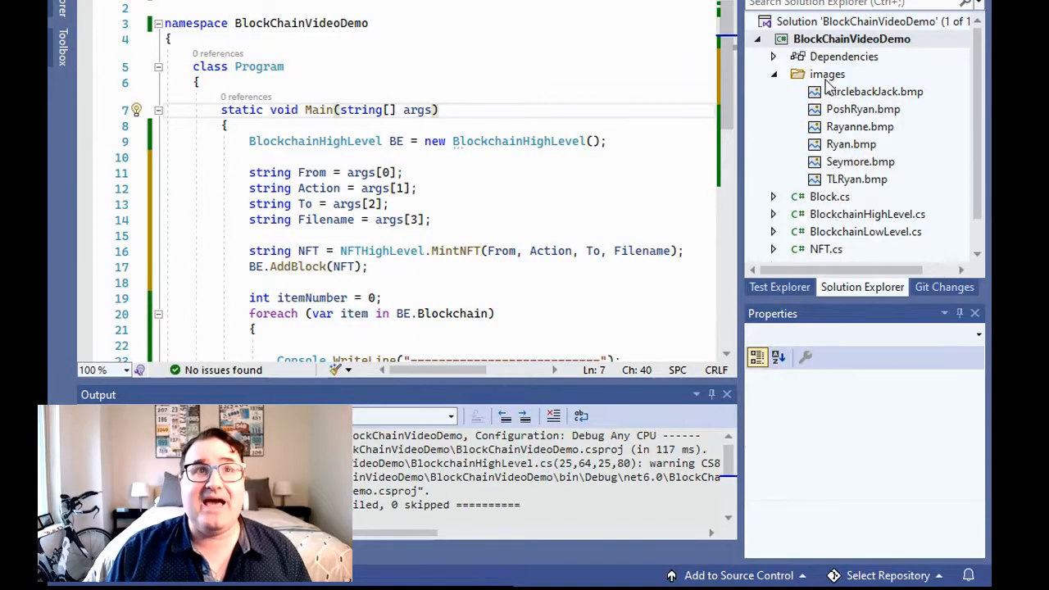
Step: Reach the project's debug launch profiles UI from its Debug properties
right_click(851, 39)
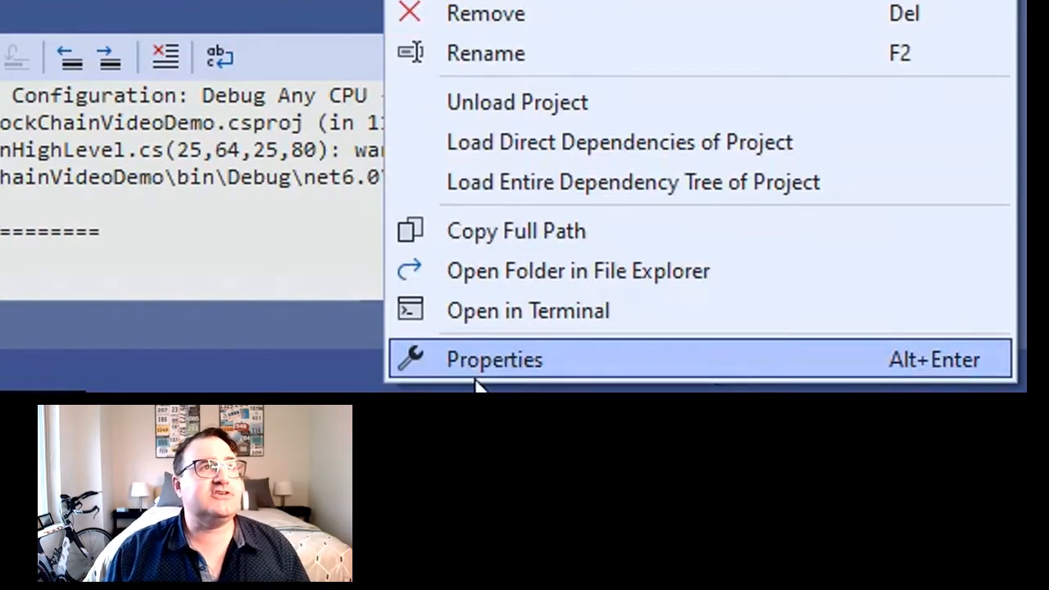
click(493, 358)
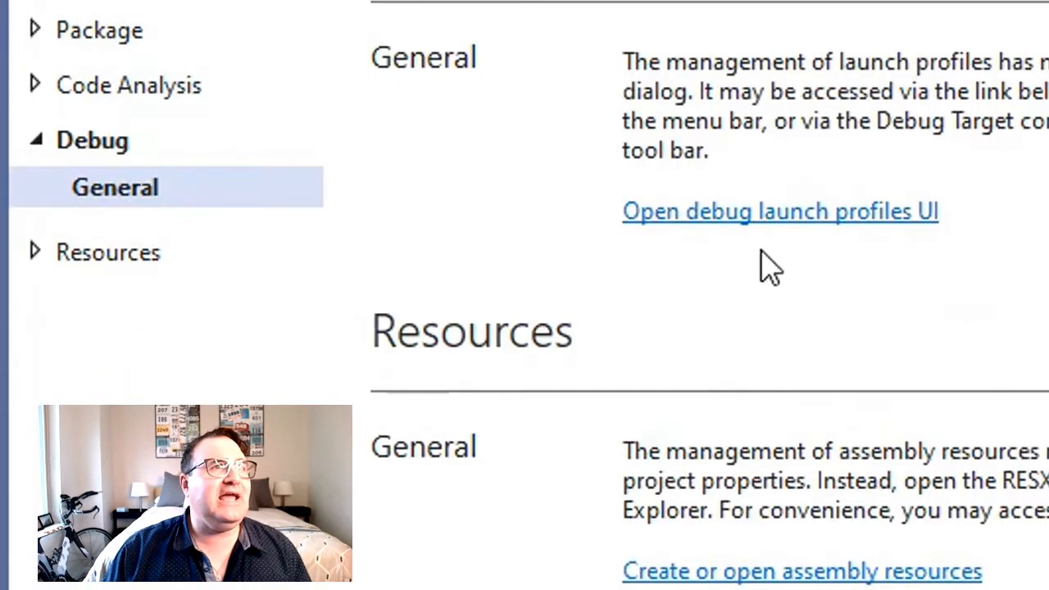
click(779, 211)
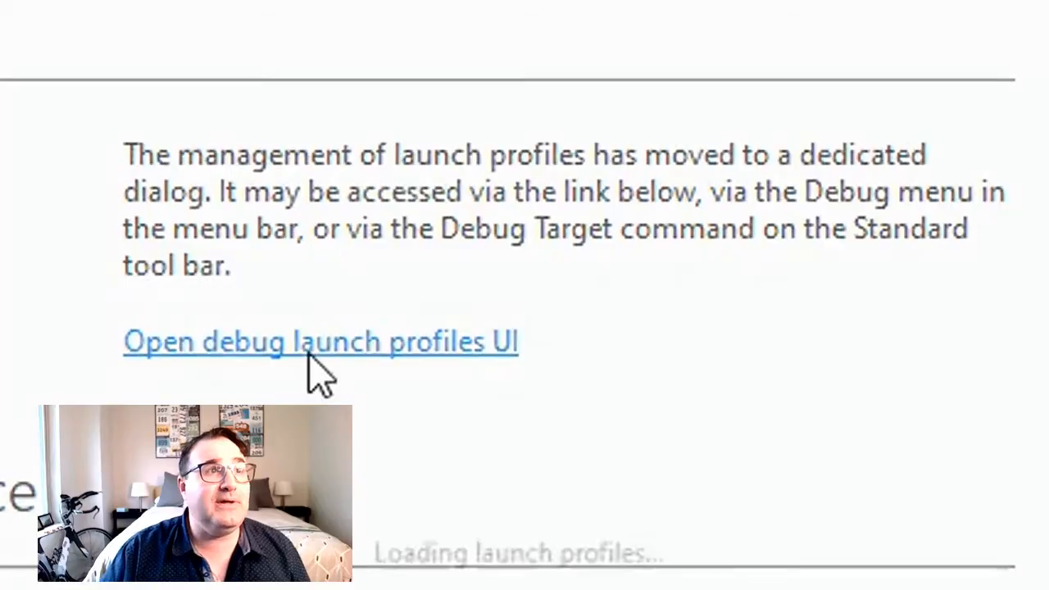
click(319, 341)
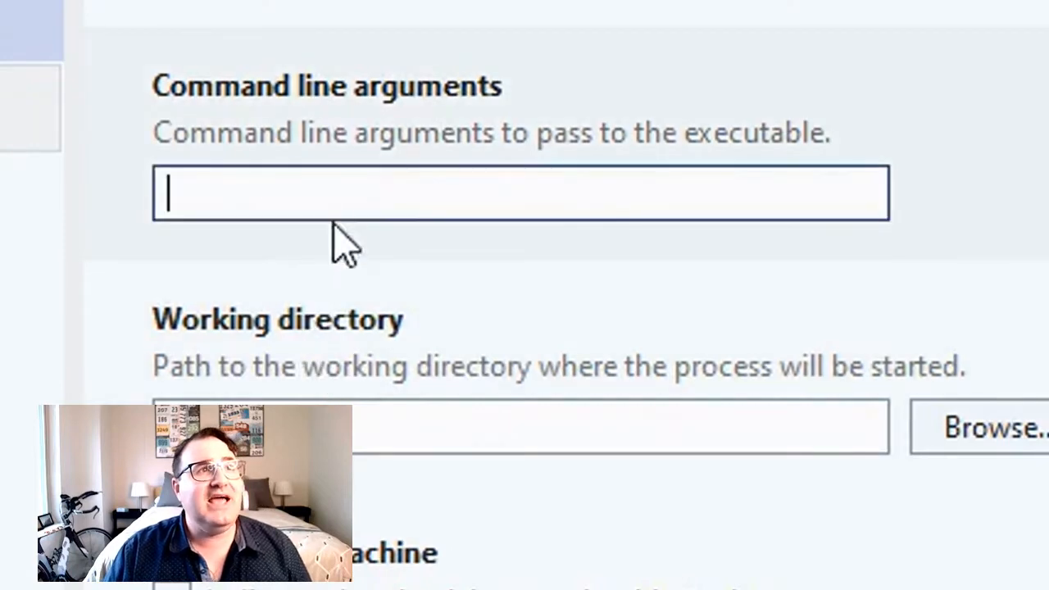
mouse_move(487, 135)
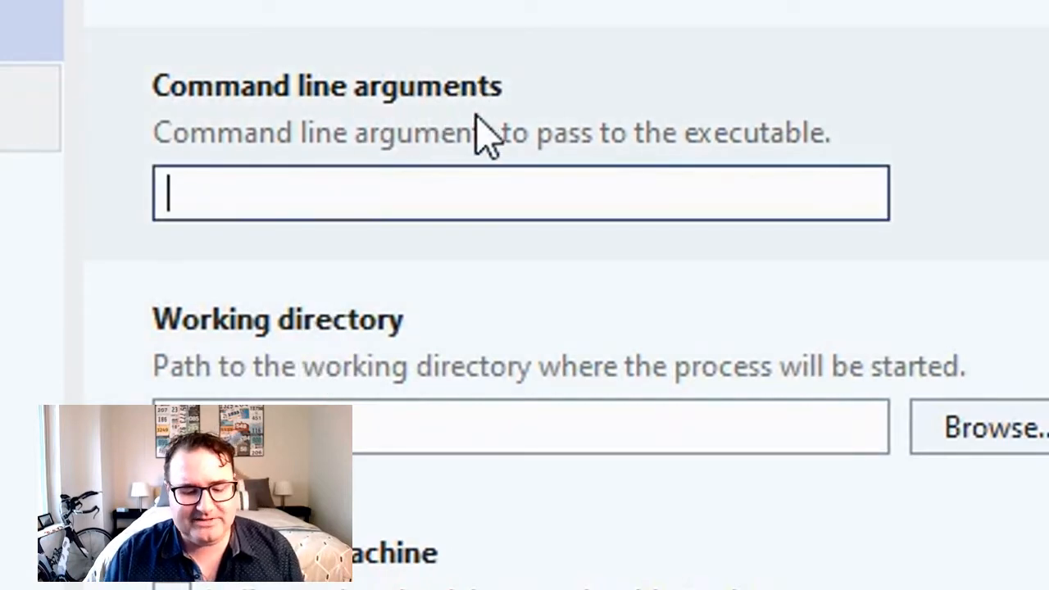
Step: Enter 'Ryan Sells Seymore .\images\CirclebackJack.bmp' as command-line arguments and close the profile
text(Ryan Sells Seymore .\images\CirclebackJack.bmp)
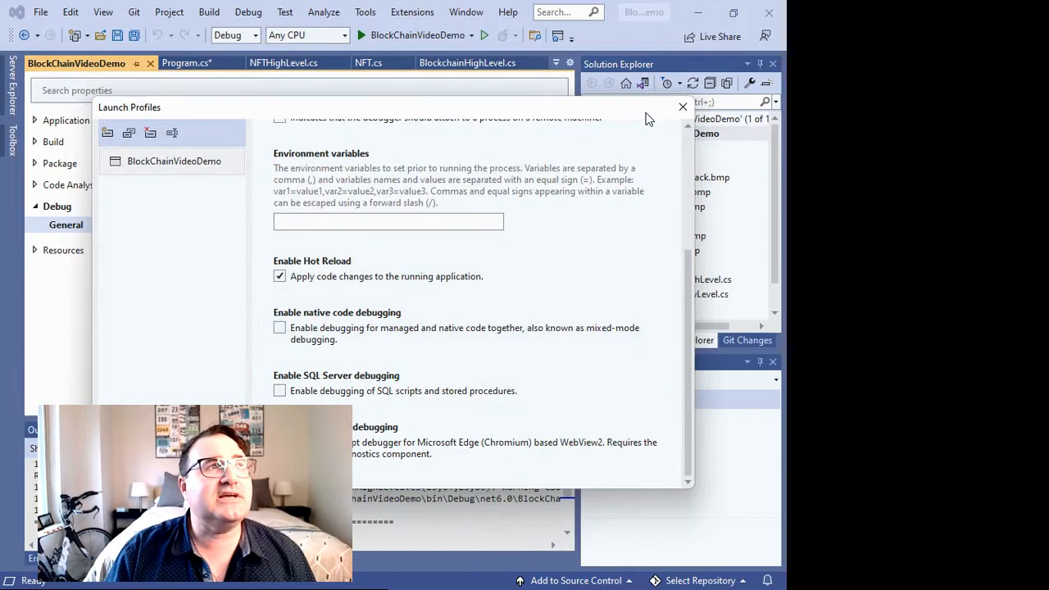
scroll(up, 3)
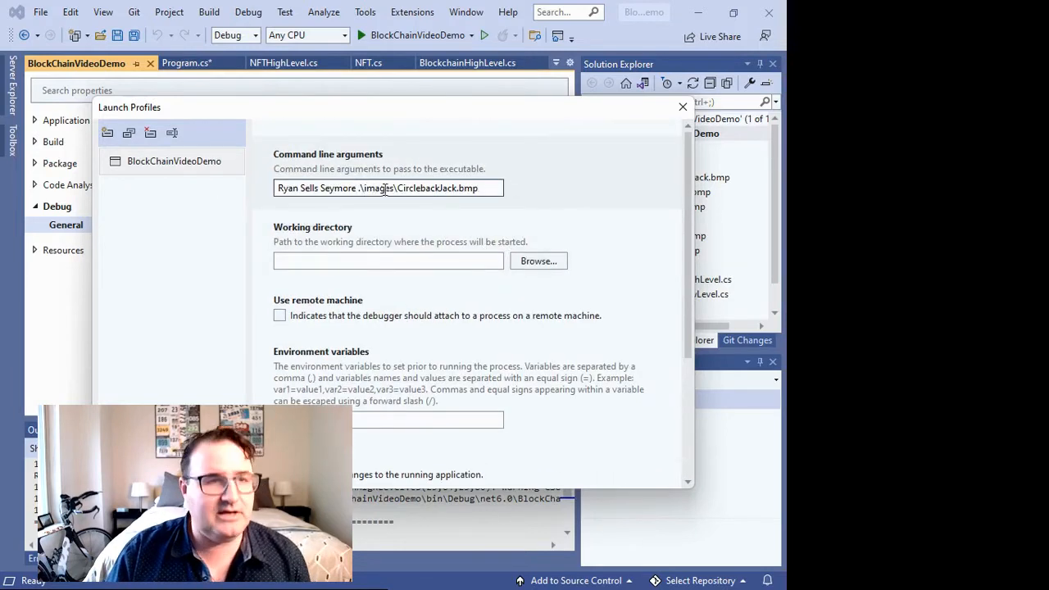
click(682, 106)
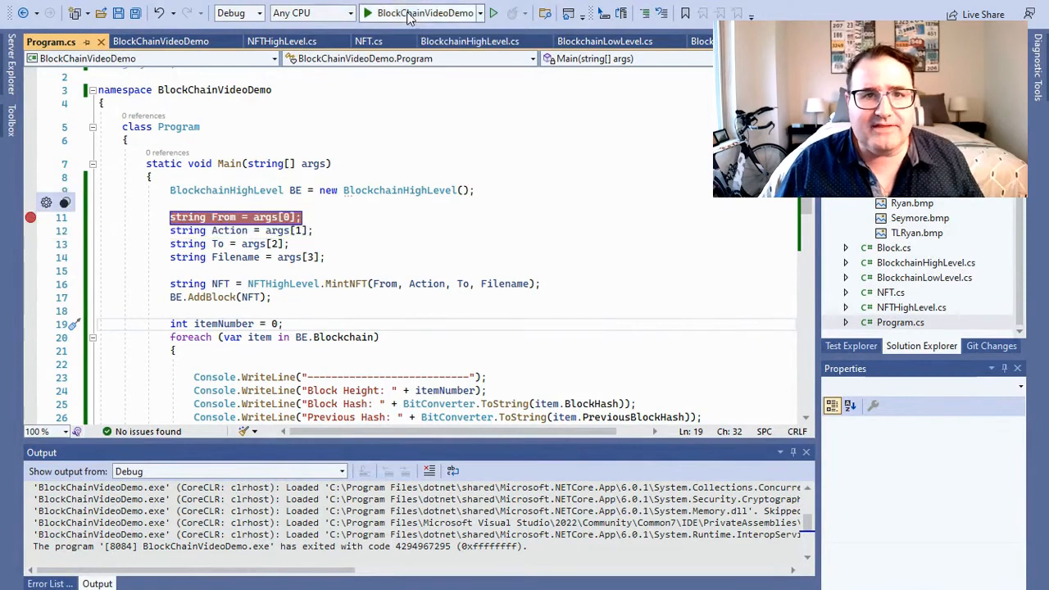
Step: Start debugging and step over the four assignments so From, Action, To and Filename hold Ryan, Sells, Seymore and CirclebackJack.bmp
click(368, 13)
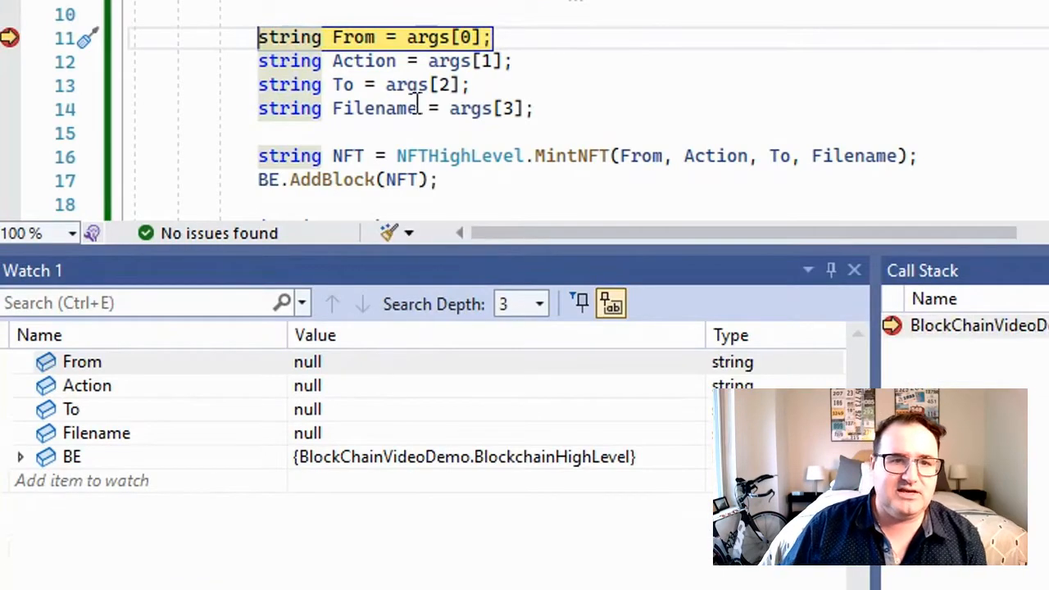
key(F10)
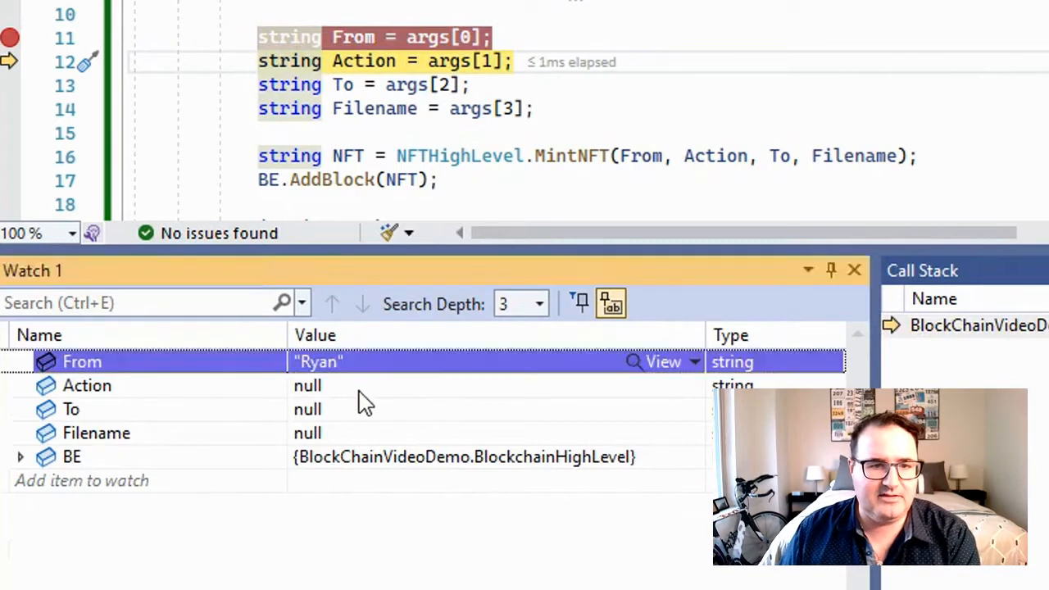
key(F10)
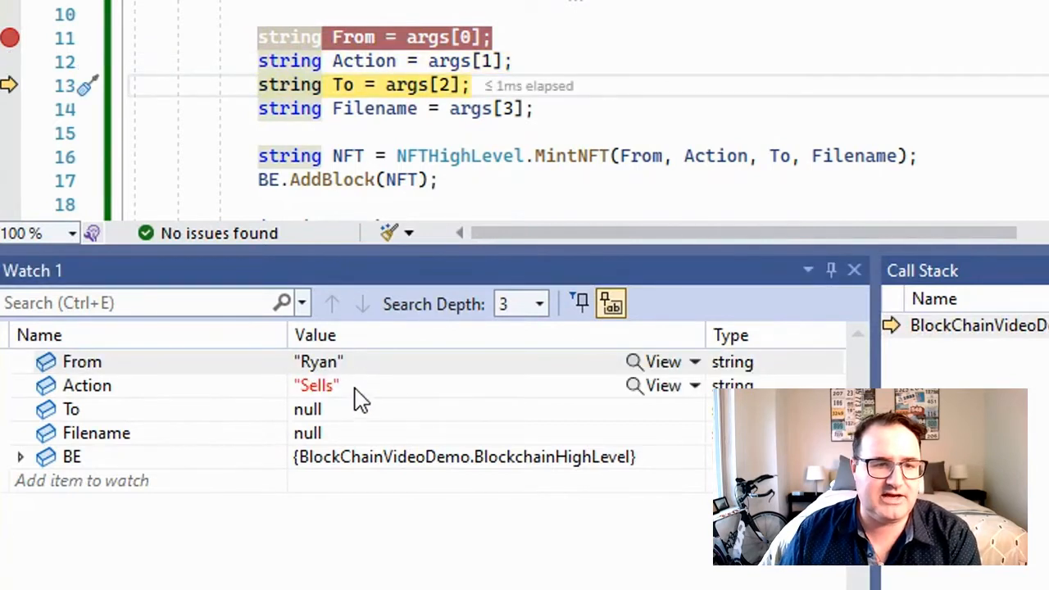
key(F10)
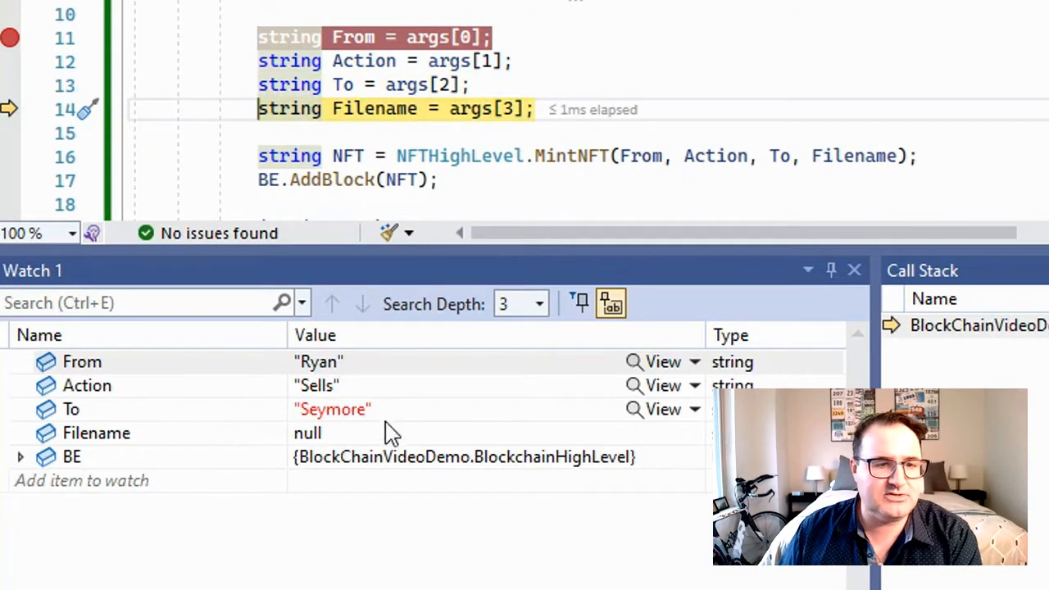
key(F10)
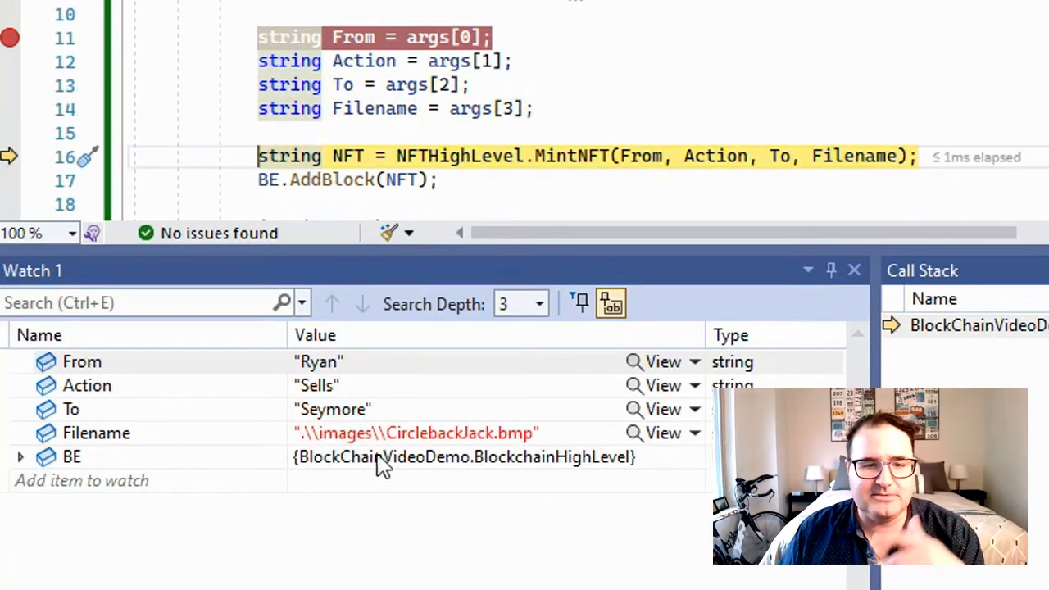
mouse_move(531, 215)
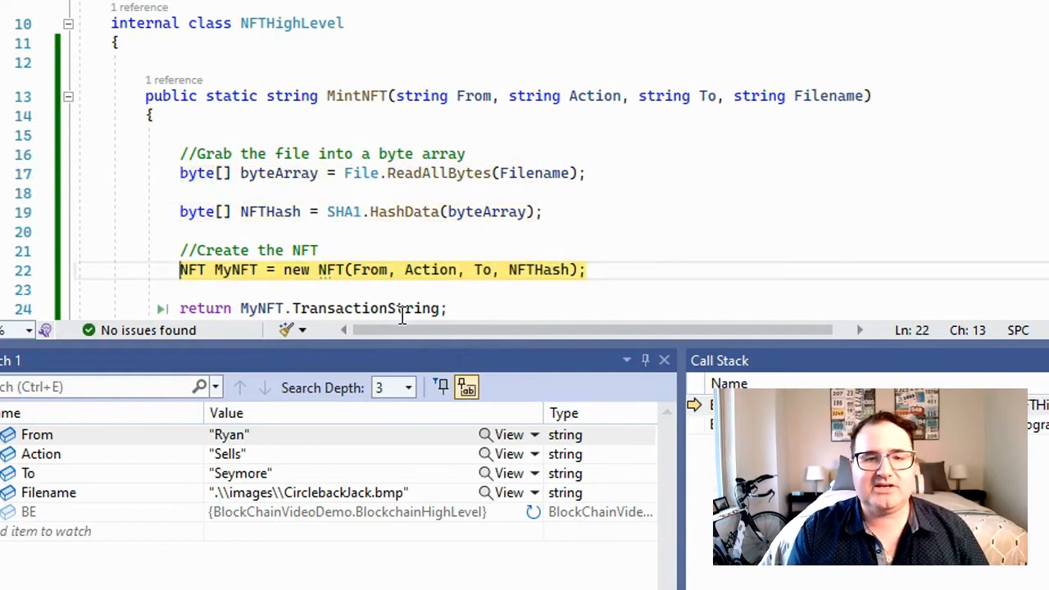
Step: Step over creating the NFT and then over BE.AddBlock to add it to the chain
key(F10)
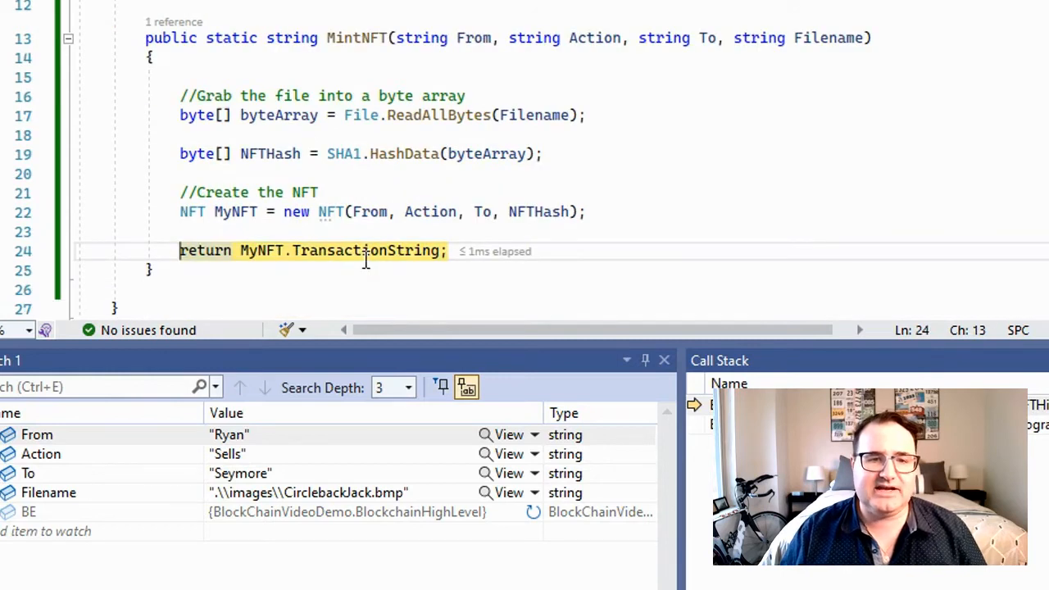
mouse_move(357, 203)
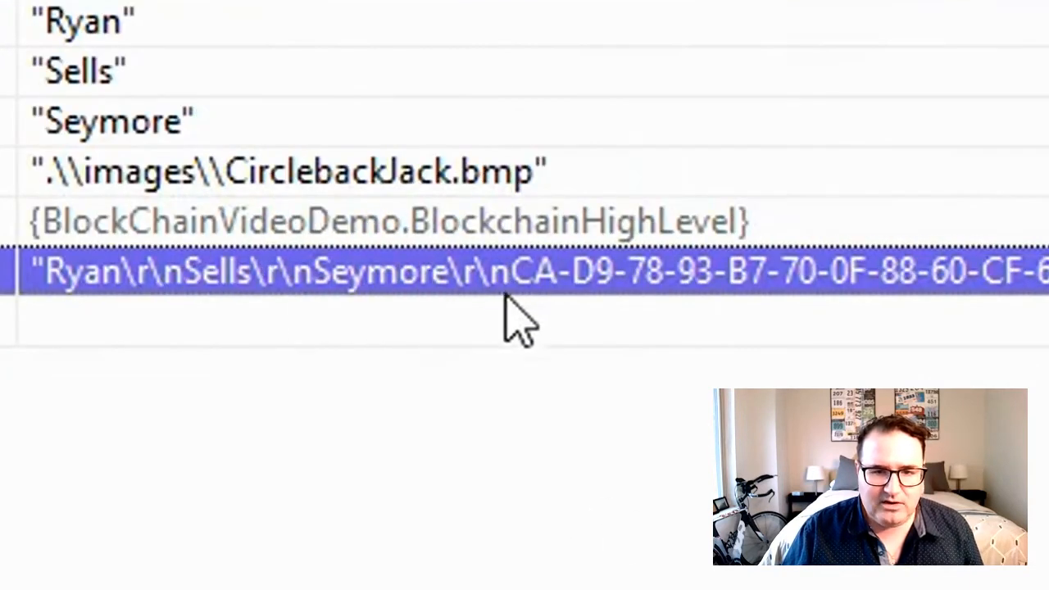
mouse_move(1019, 291)
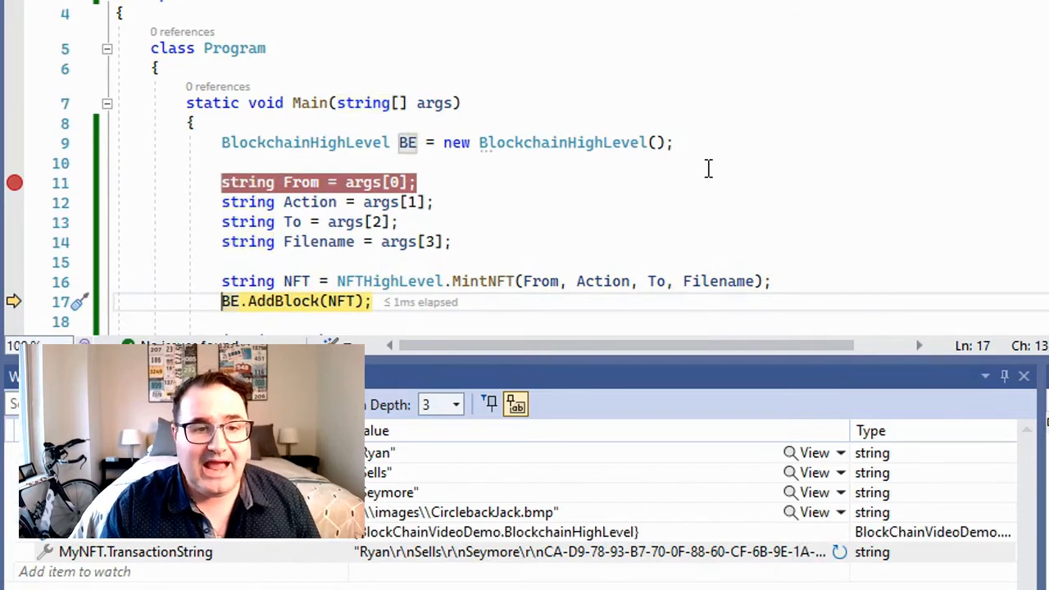
key(F10)
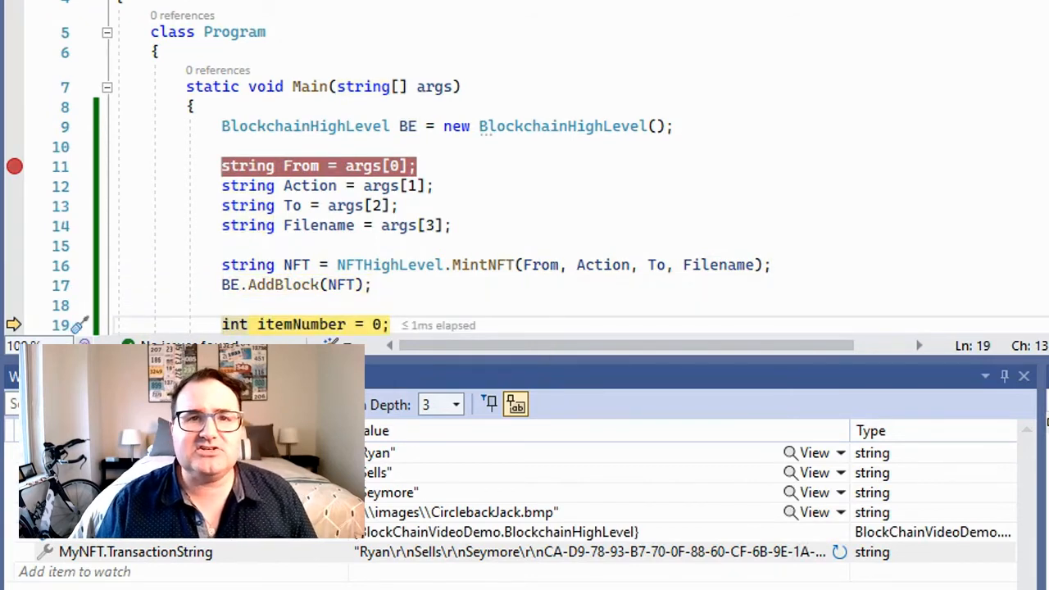